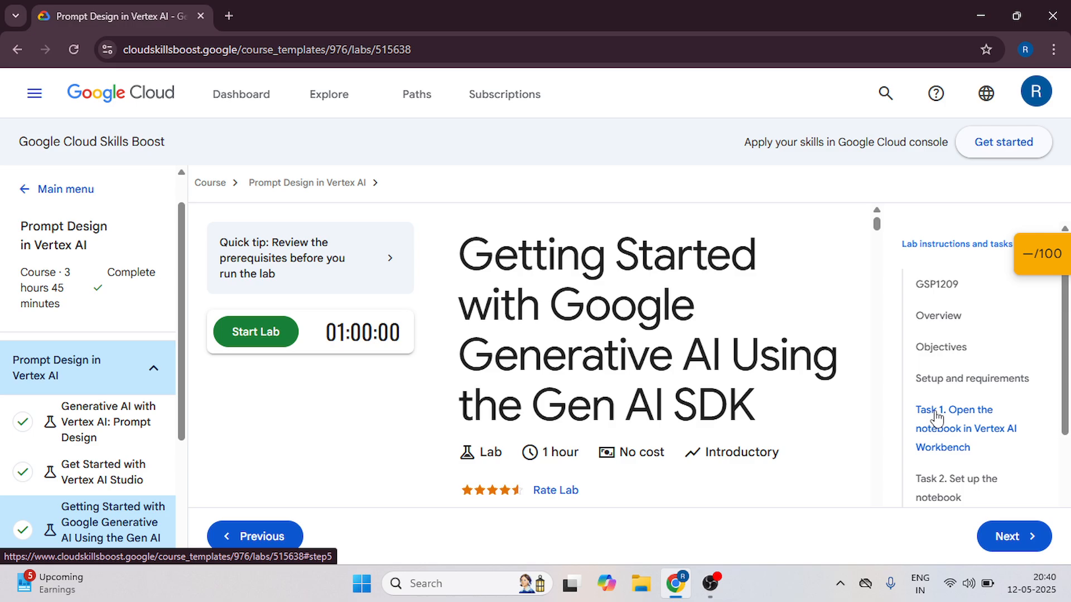
{"action": "mouse_move", "coordinate": [888, 403]}
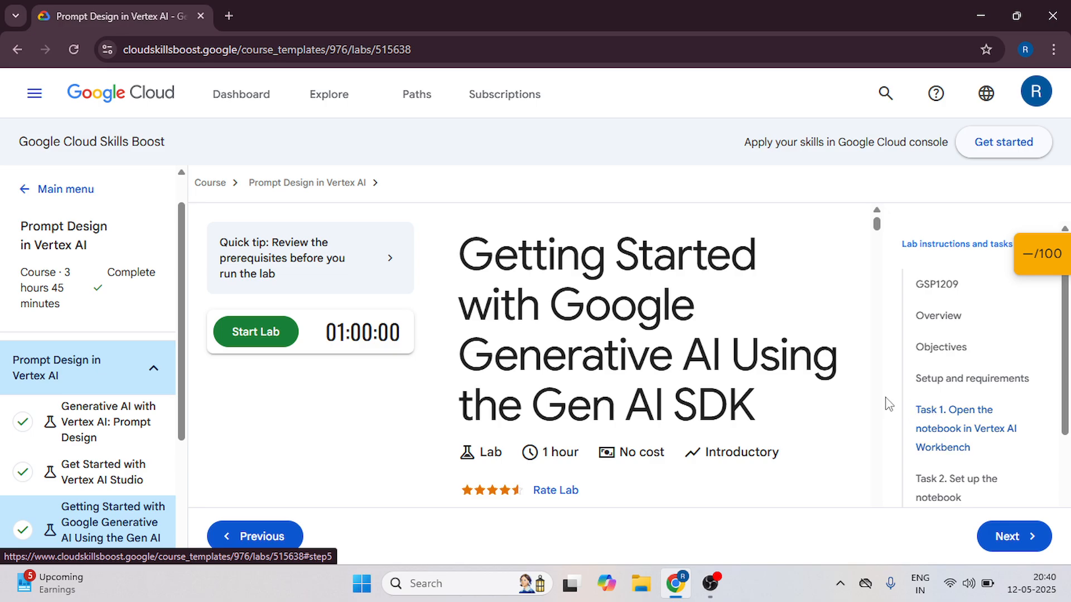
{"action": "mouse_move", "coordinate": [277, 426]}
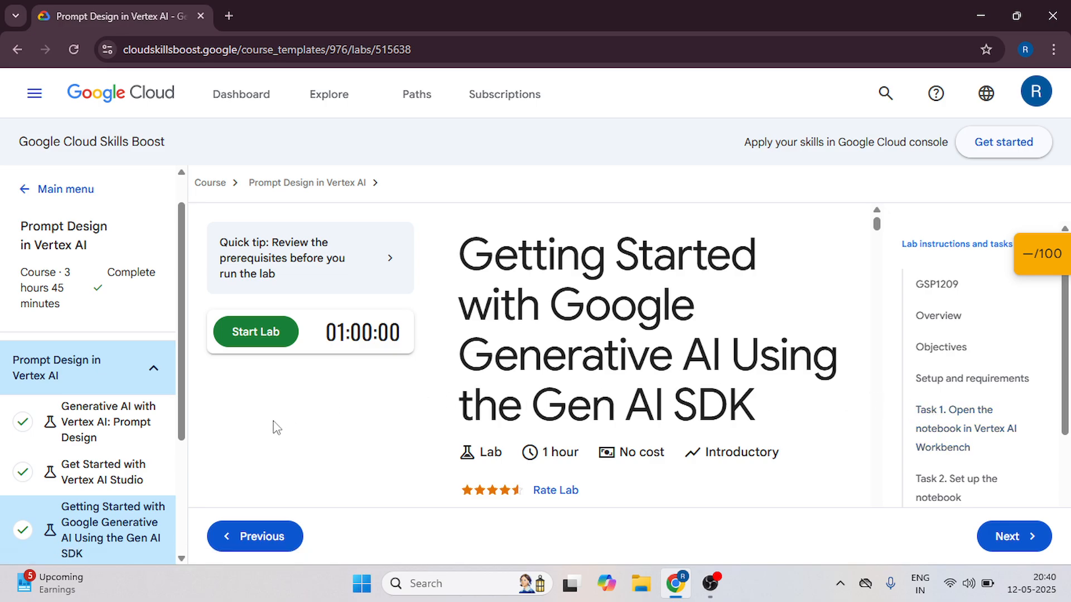
{"action": "mouse_move", "coordinate": [349, 427]}
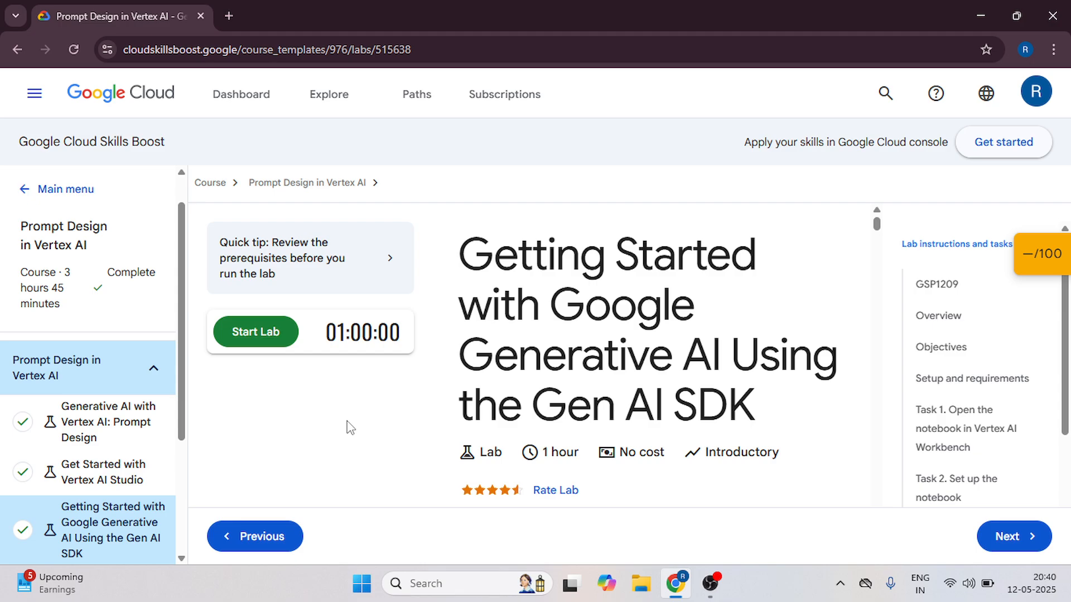
{"action": "mouse_move", "coordinate": [262, 334]}
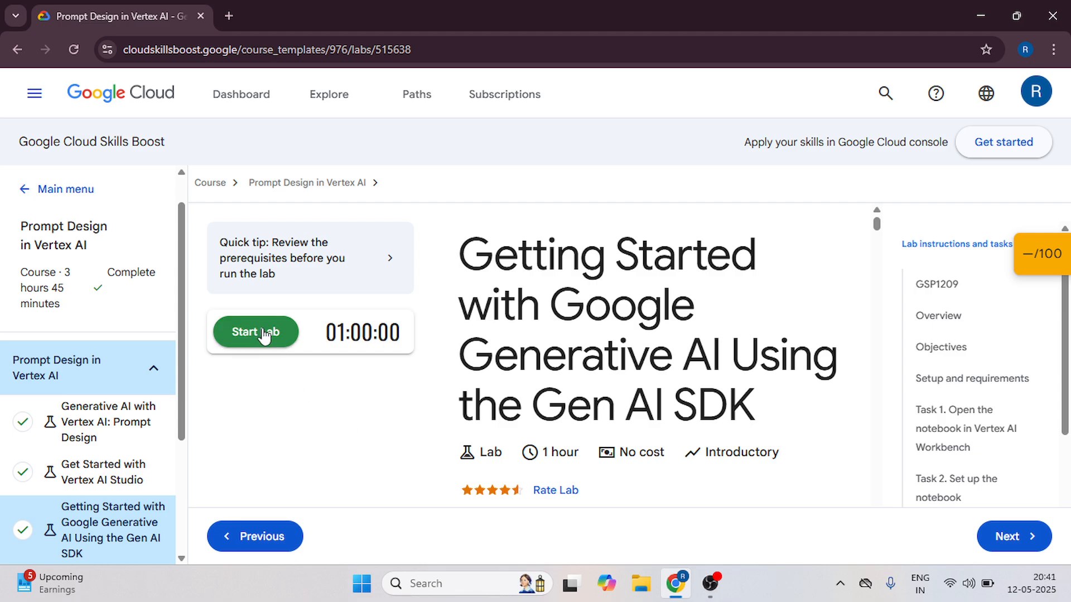
Start the Gen AI SDK lab so the timer runs and console credentials appear
{"action": "left_click", "coordinate": [254, 332]}
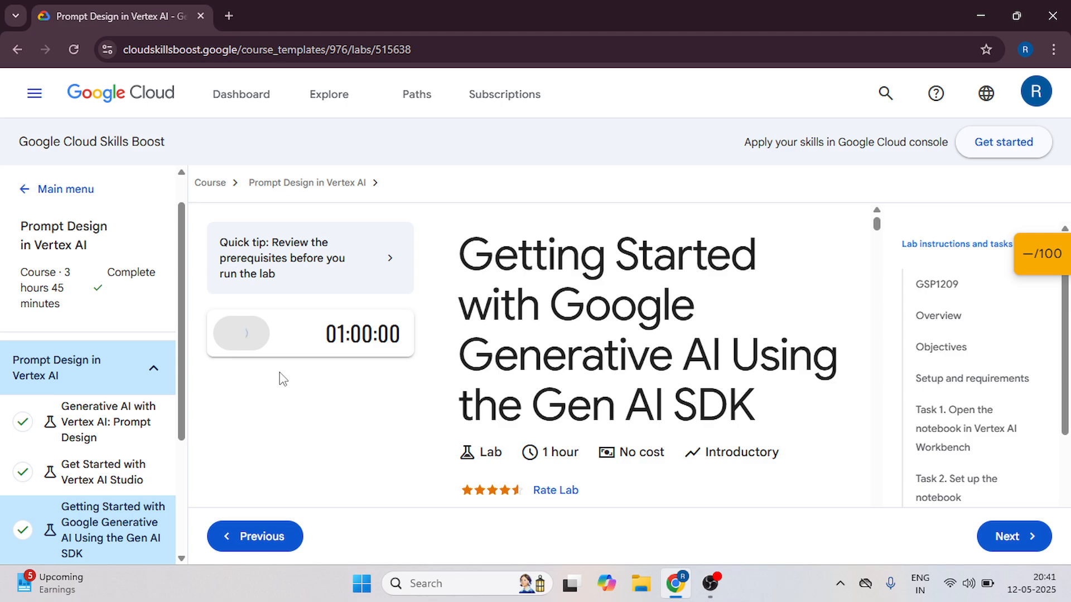
{"action": "mouse_move", "coordinate": [350, 414]}
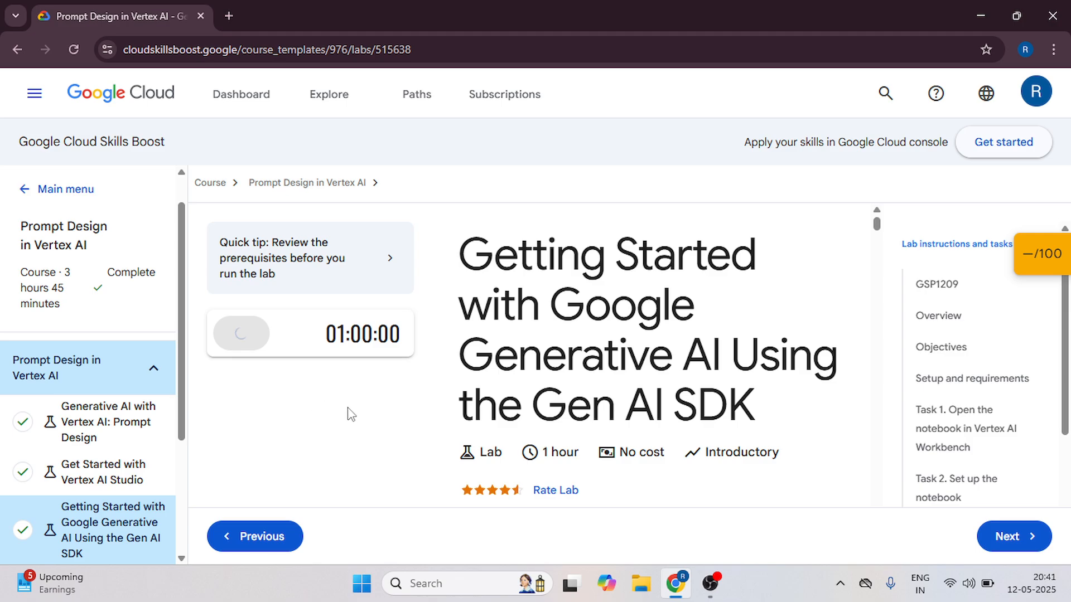
{"action": "left_click", "coordinate": [240, 334]}
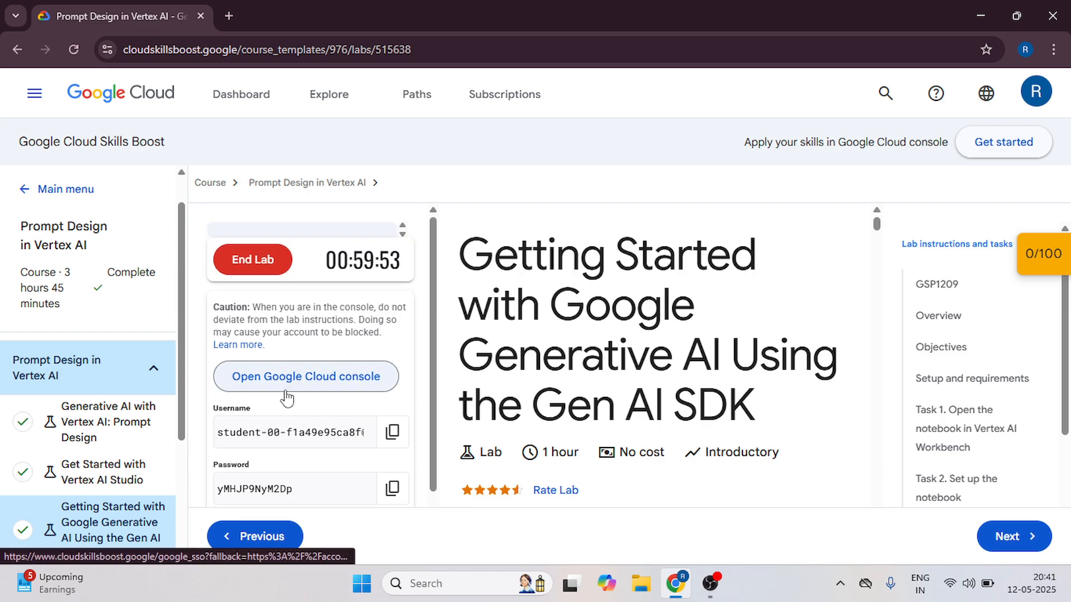
Open the Cloud console in an incognito window and accept the lab account's welcome notice and terms
{"action": "right_click", "coordinate": [305, 376]}
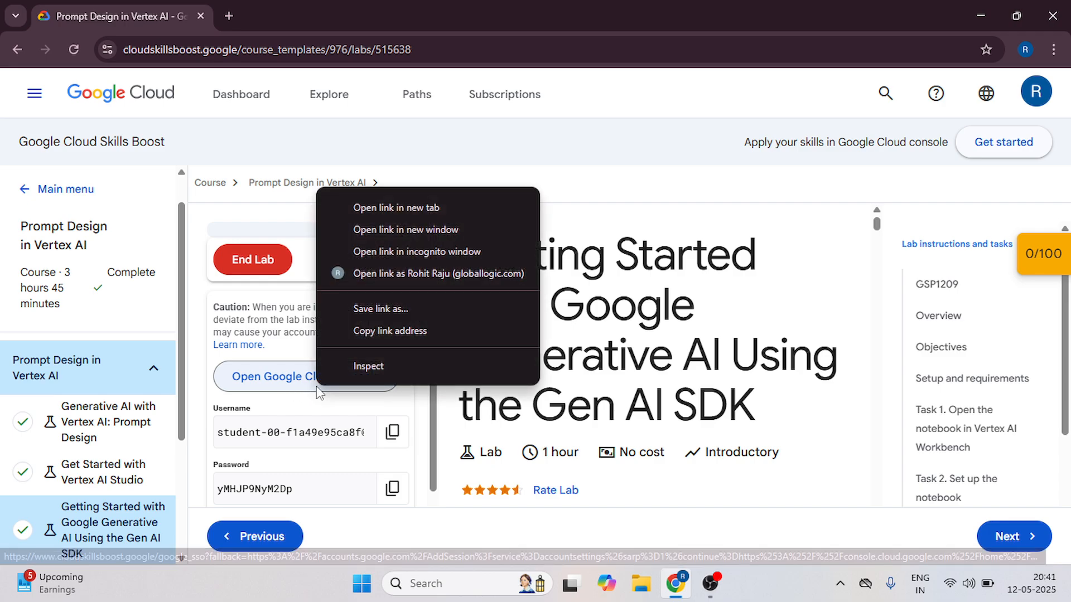
{"action": "mouse_move", "coordinate": [416, 252]}
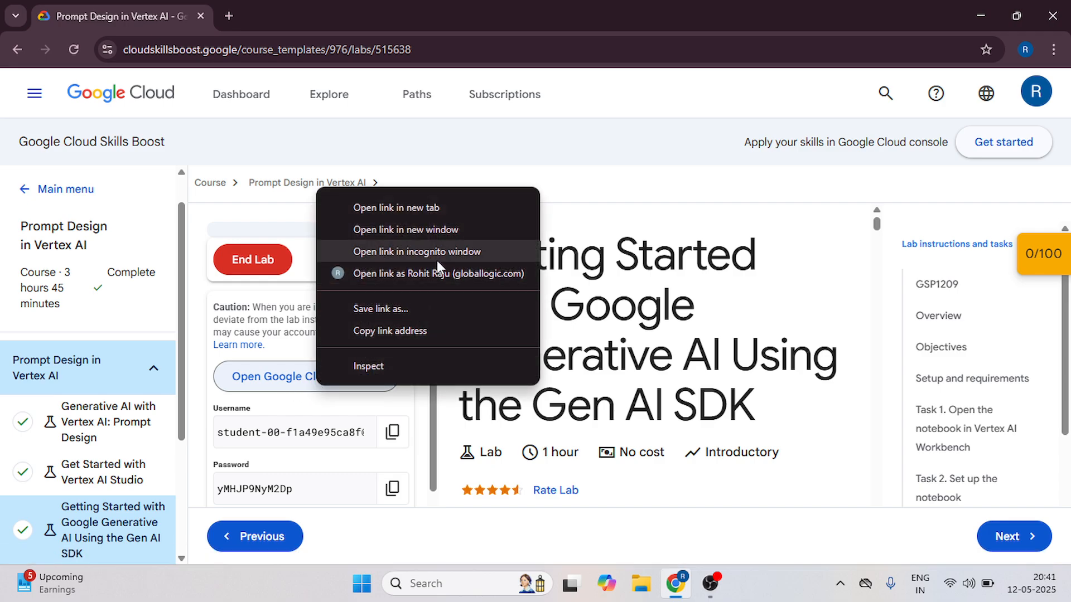
{"action": "left_click", "coordinate": [415, 251]}
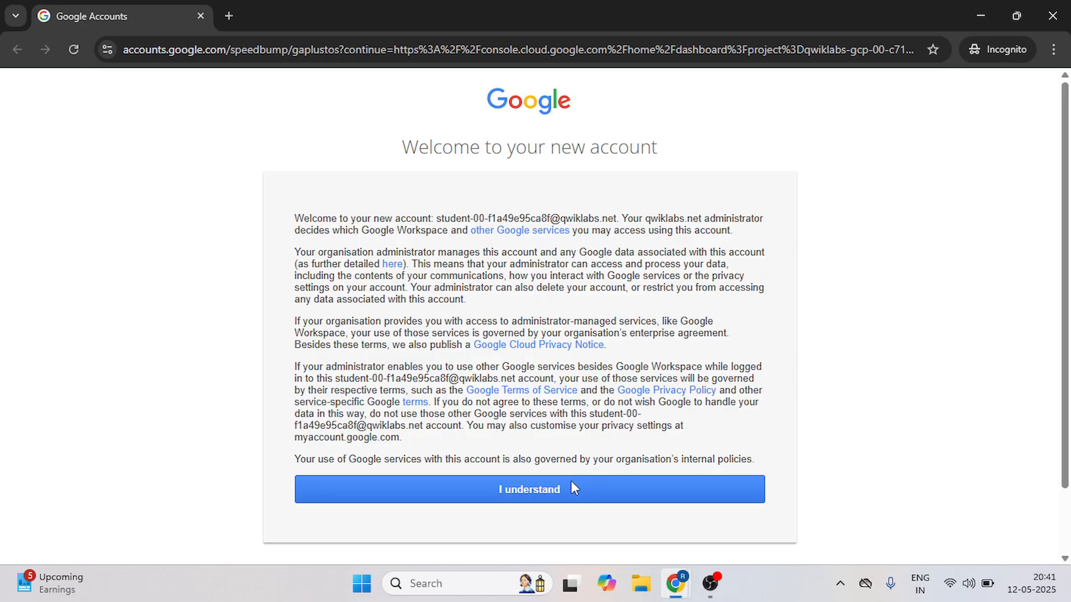
{"action": "left_click", "coordinate": [528, 489]}
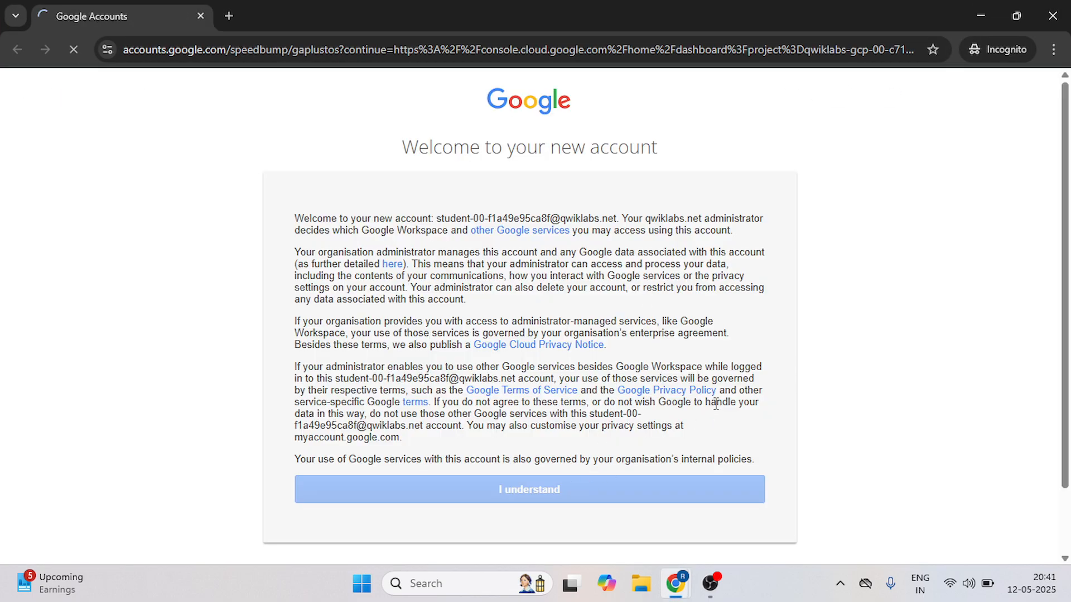
{"action": "left_click", "coordinate": [528, 489]}
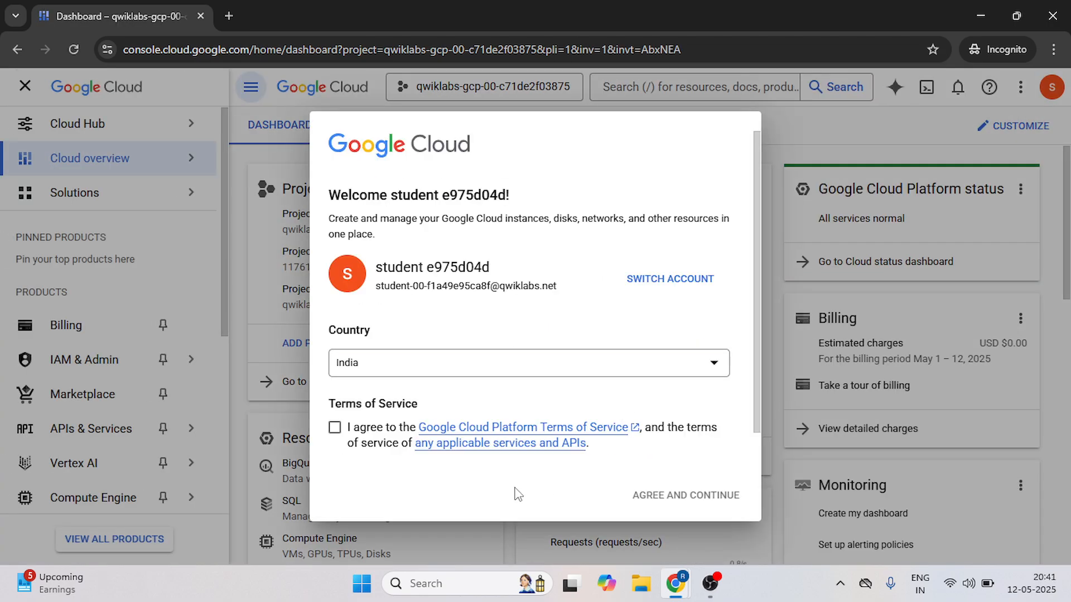
{"action": "left_click", "coordinate": [334, 427]}
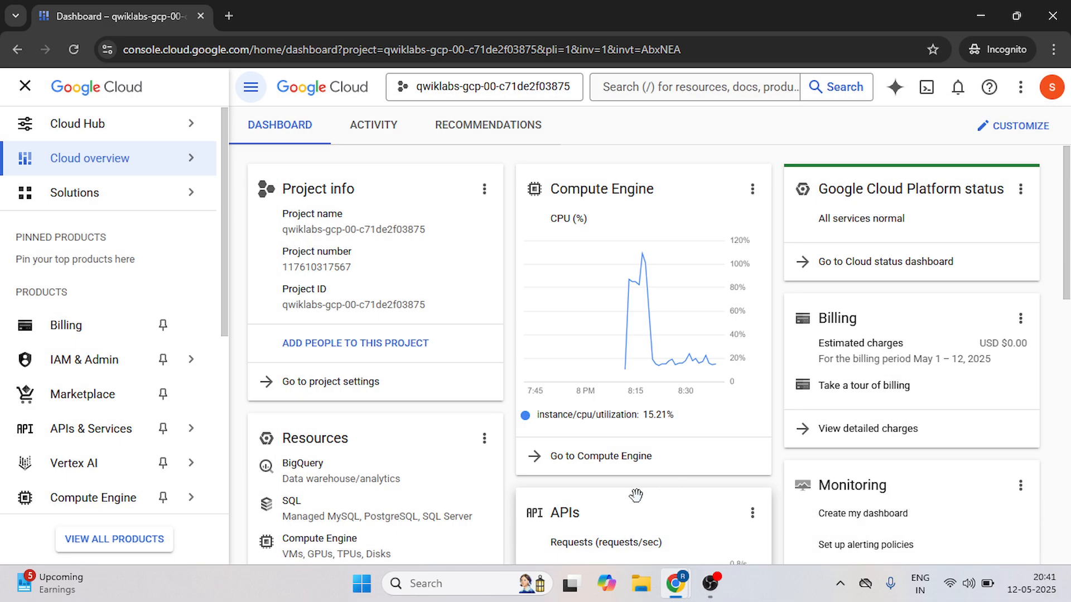
Launch JupyterLab for the vertex-ai-jupyterlab instance from the Vertex AI Workbench page
{"action": "left_click", "coordinate": [99, 375]}
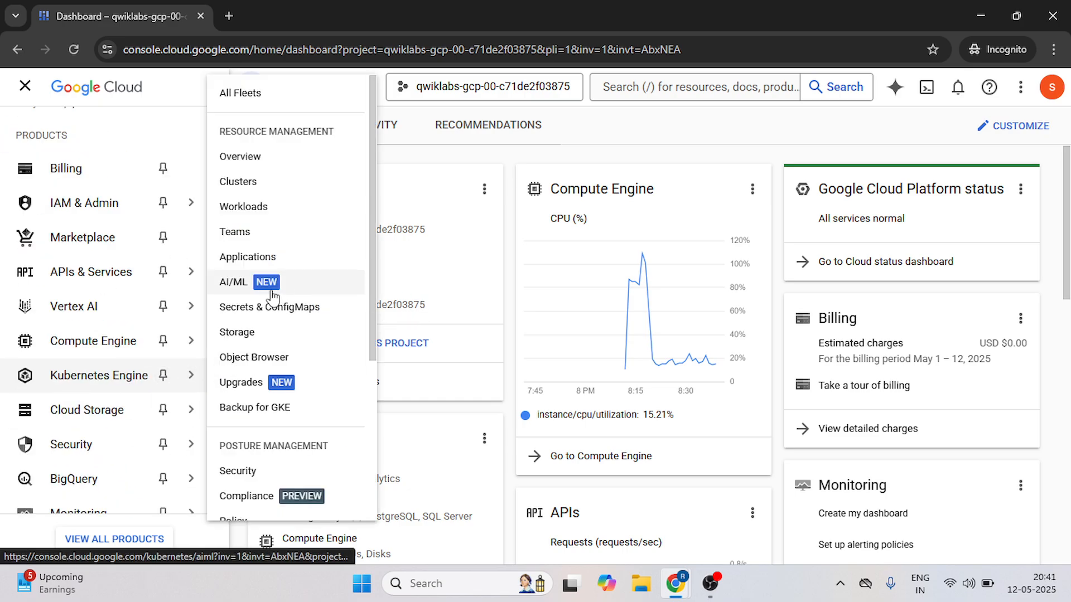
{"action": "mouse_move", "coordinate": [400, 301]}
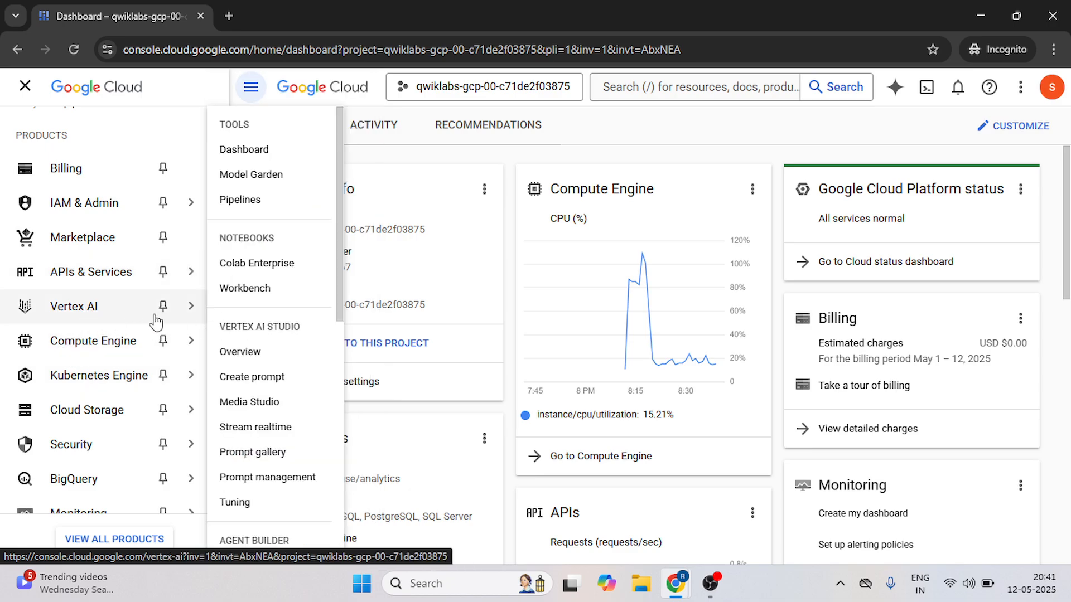
{"action": "left_click", "coordinate": [244, 288]}
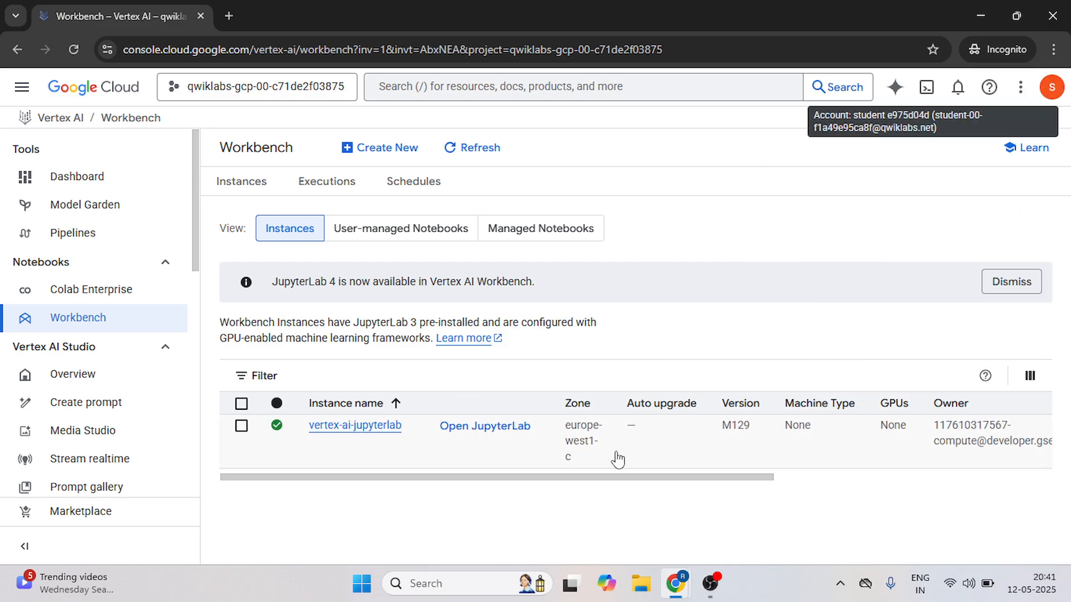
{"action": "left_click", "coordinate": [485, 425]}
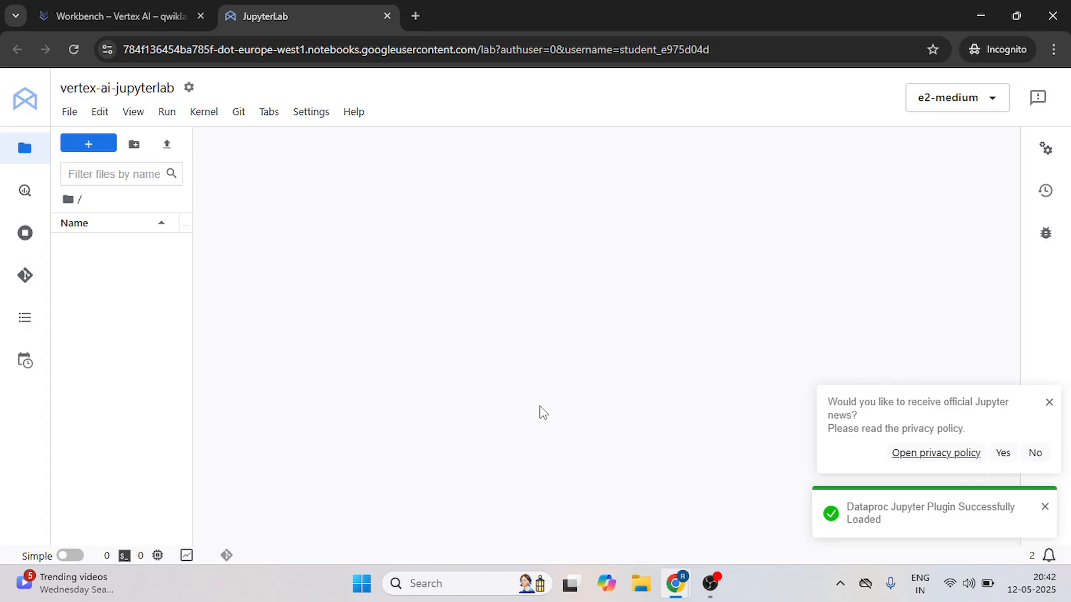
Open intro_genai_sdk-v1.0.0.ipynb using the Python 3 (ipykernel) kernel
{"action": "left_click", "coordinate": [88, 143]}
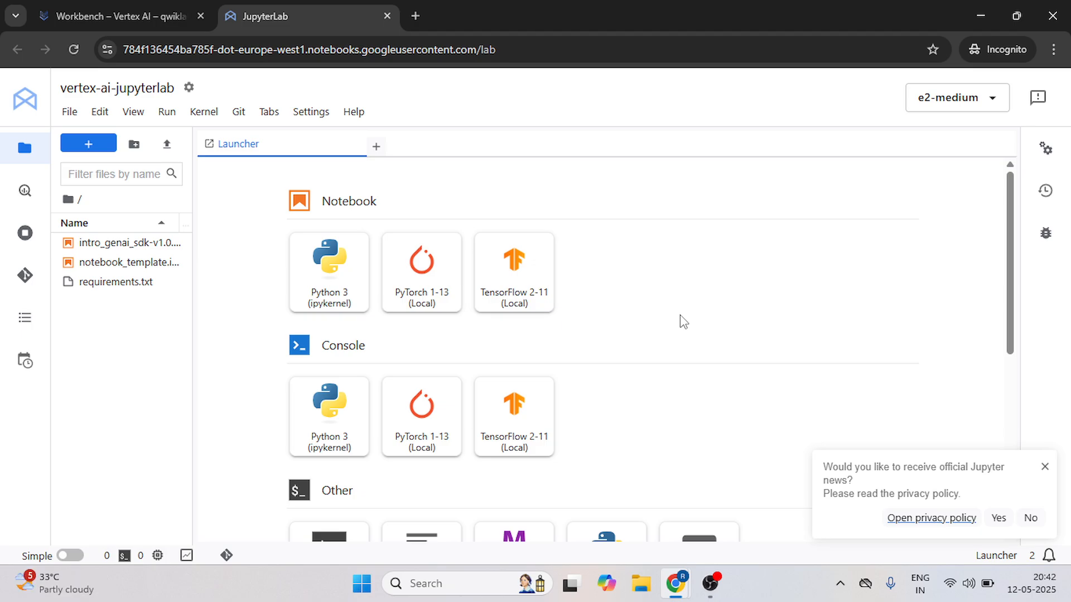
{"action": "mouse_move", "coordinate": [143, 224]}
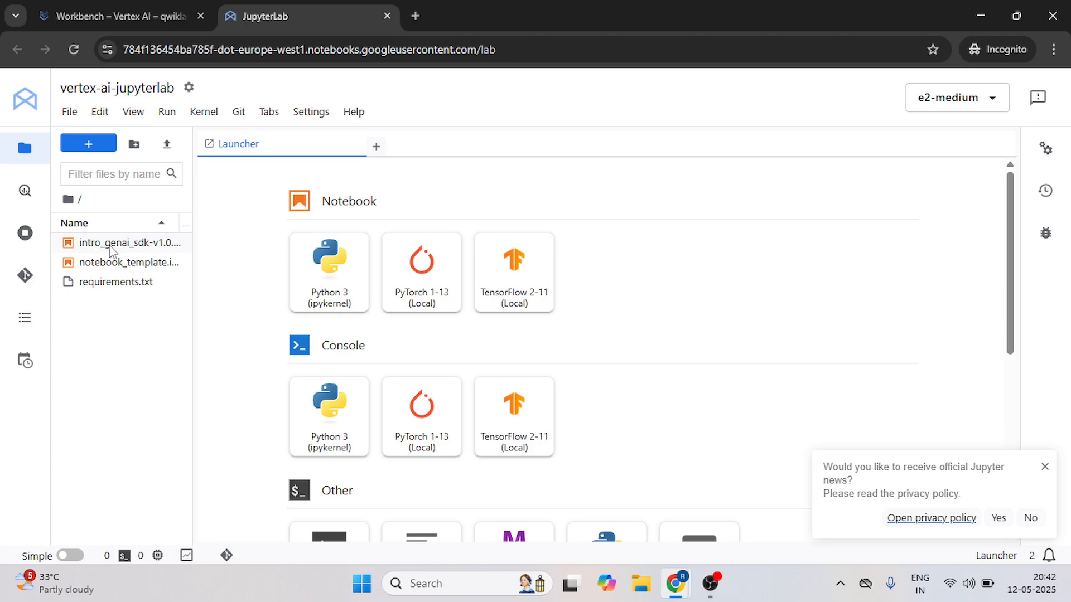
{"action": "mouse_move", "coordinate": [128, 247]}
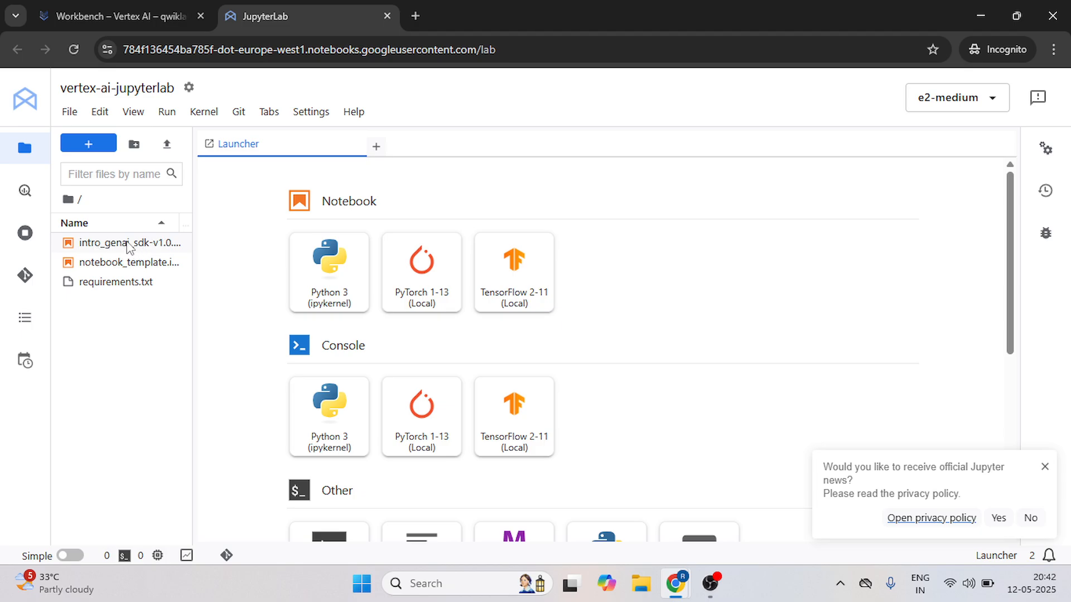
{"action": "double_click", "coordinate": [130, 242]}
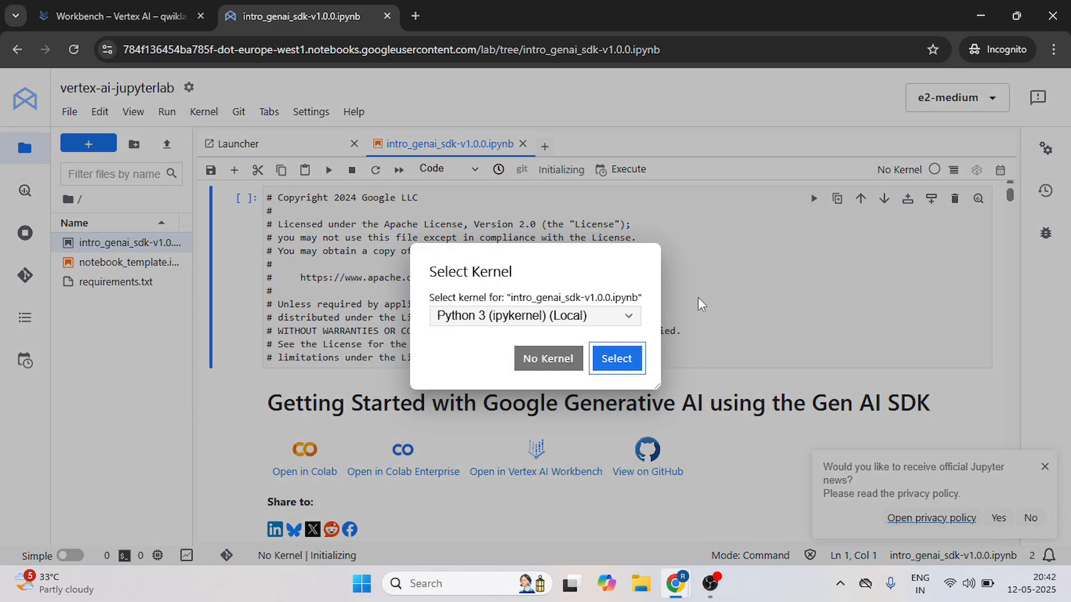
{"action": "mouse_move", "coordinate": [495, 335]}
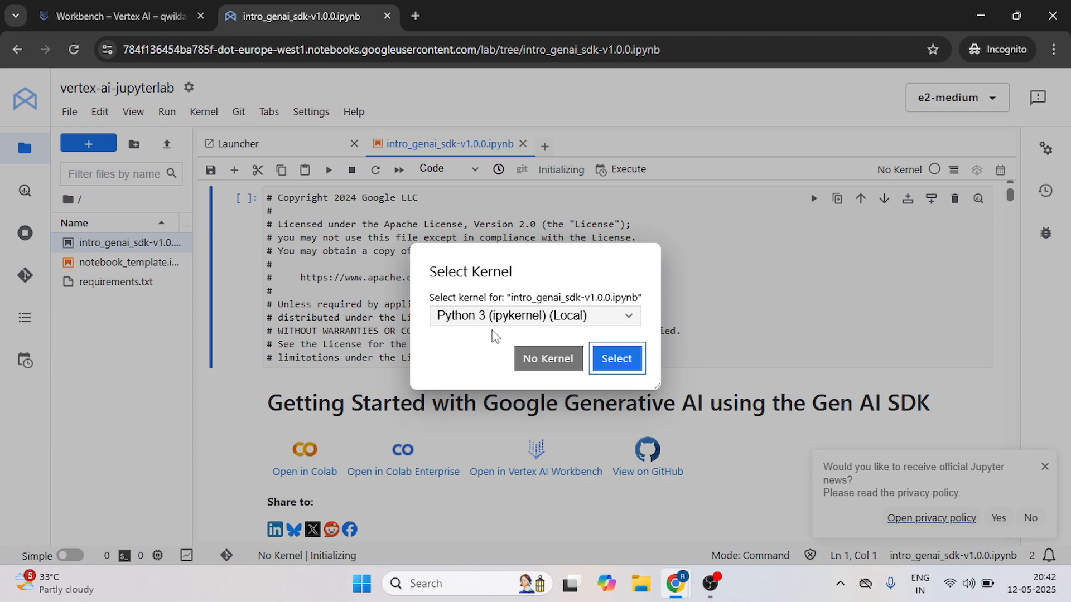
{"action": "left_click", "coordinate": [615, 359]}
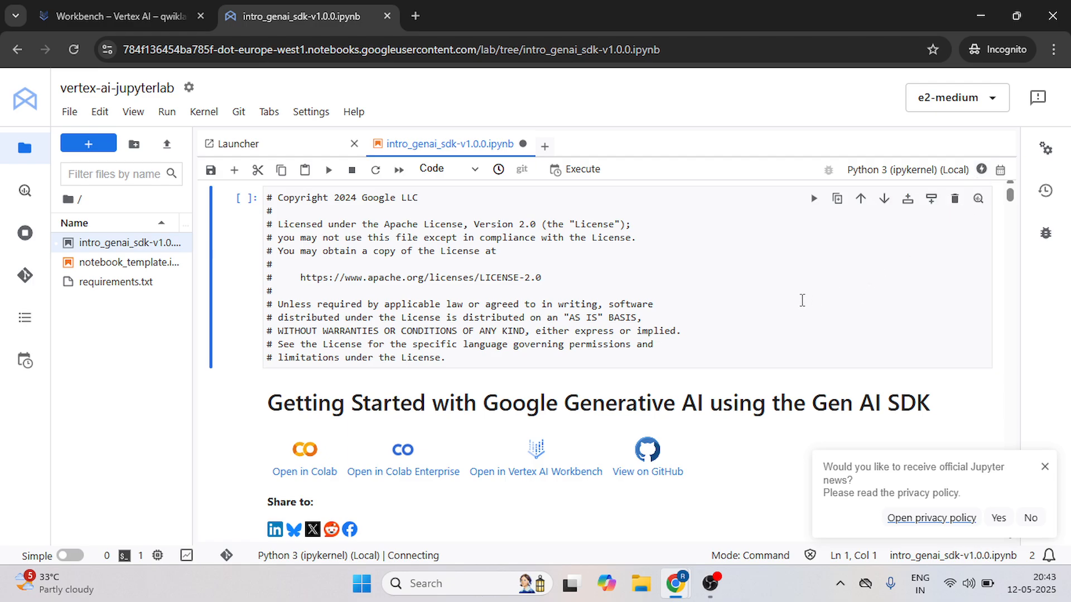
{"action": "mouse_move", "coordinate": [883, 273]}
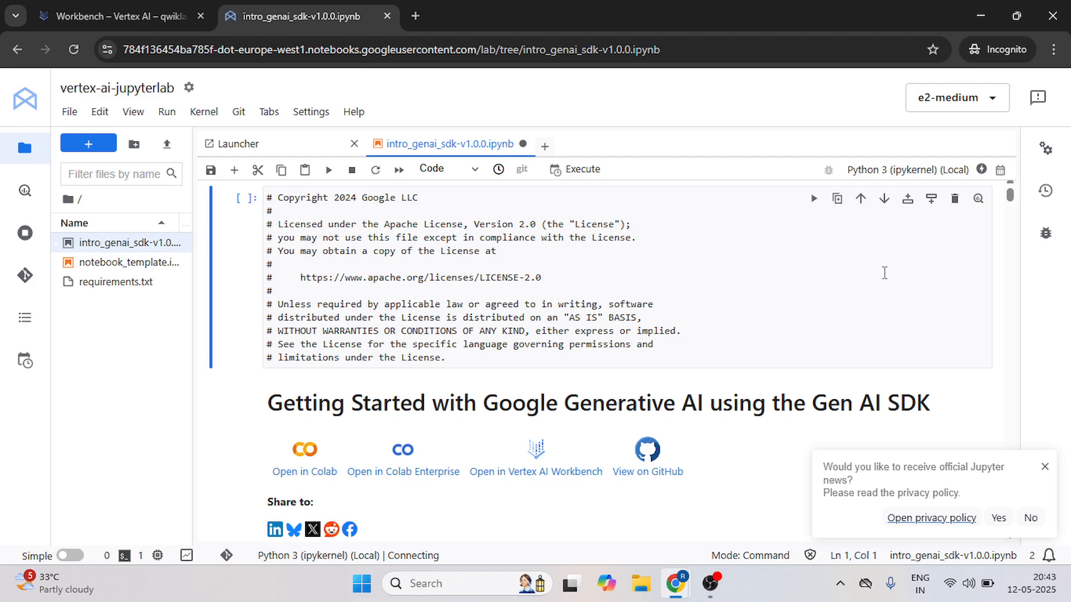
{"action": "mouse_move", "coordinate": [904, 262]}
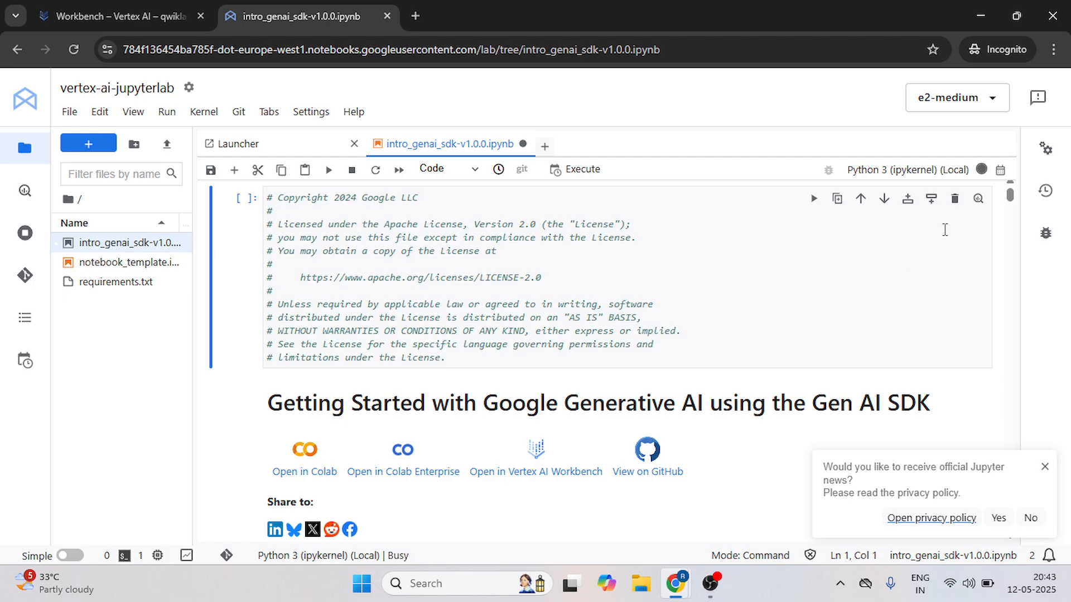
{"action": "mouse_move", "coordinate": [982, 170]}
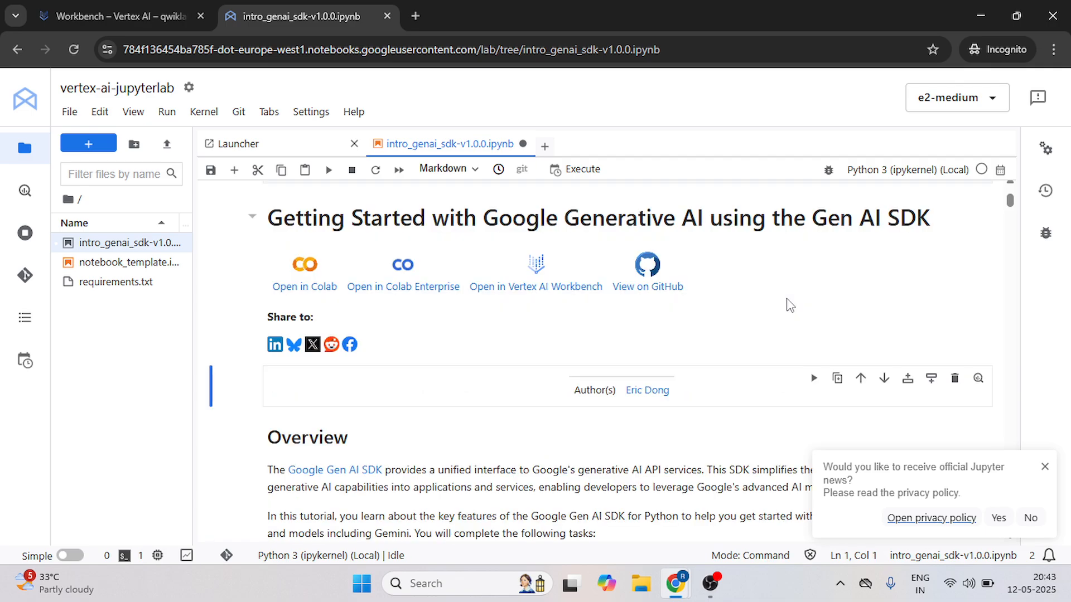
Run the Gen AI SDK pip install and import cells, down to the project information section
{"action": "scroll", "scroll_direction": "down", "scroll_amount": 3}
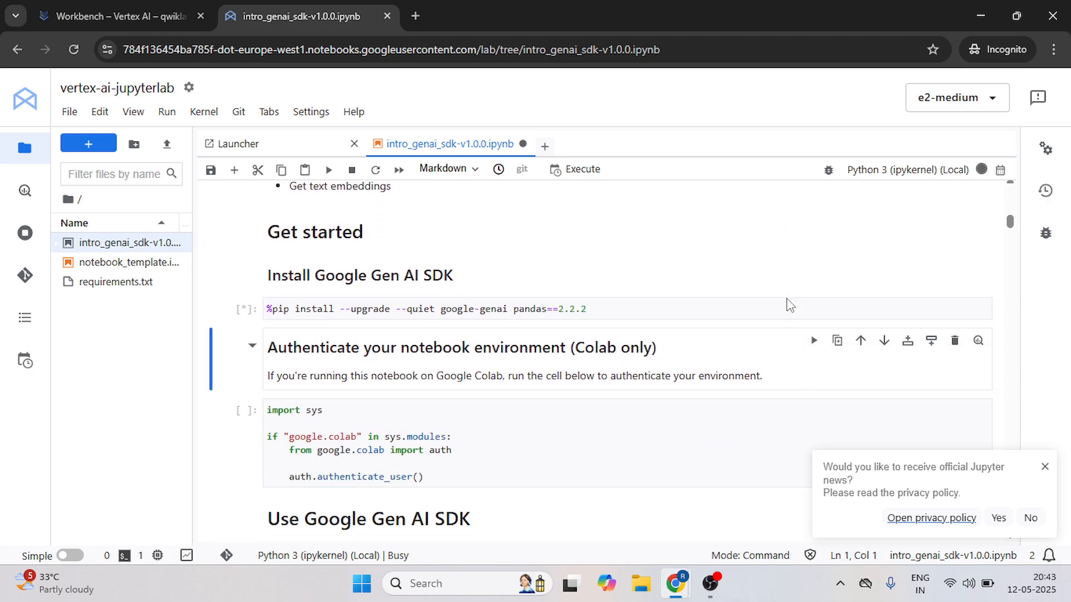
{"action": "scroll", "scroll_direction": "down", "scroll_amount": 3}
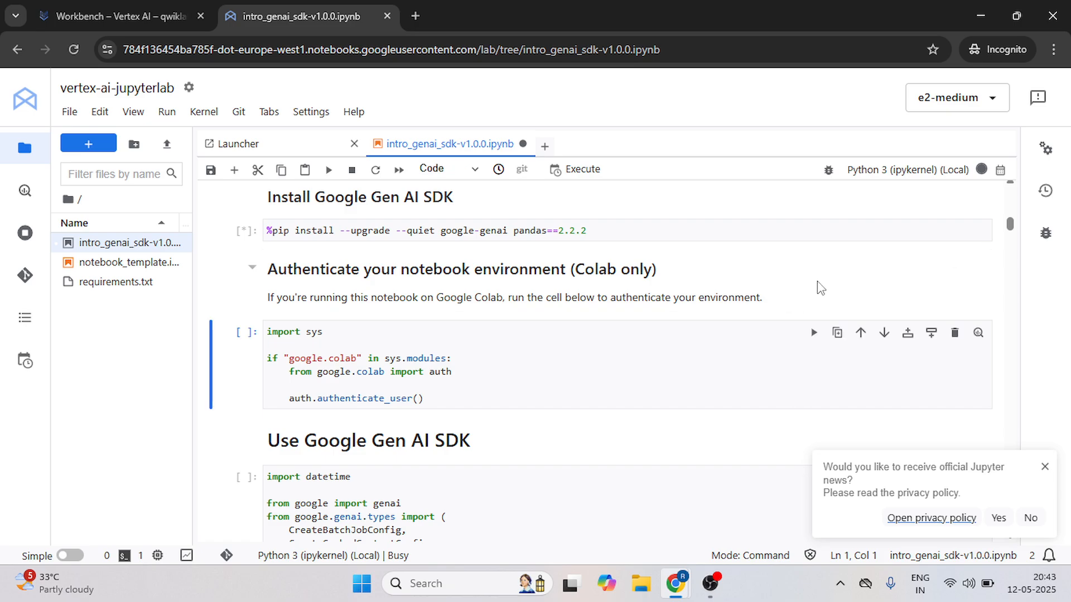
{"action": "scroll", "scroll_direction": "down", "scroll_amount": 3}
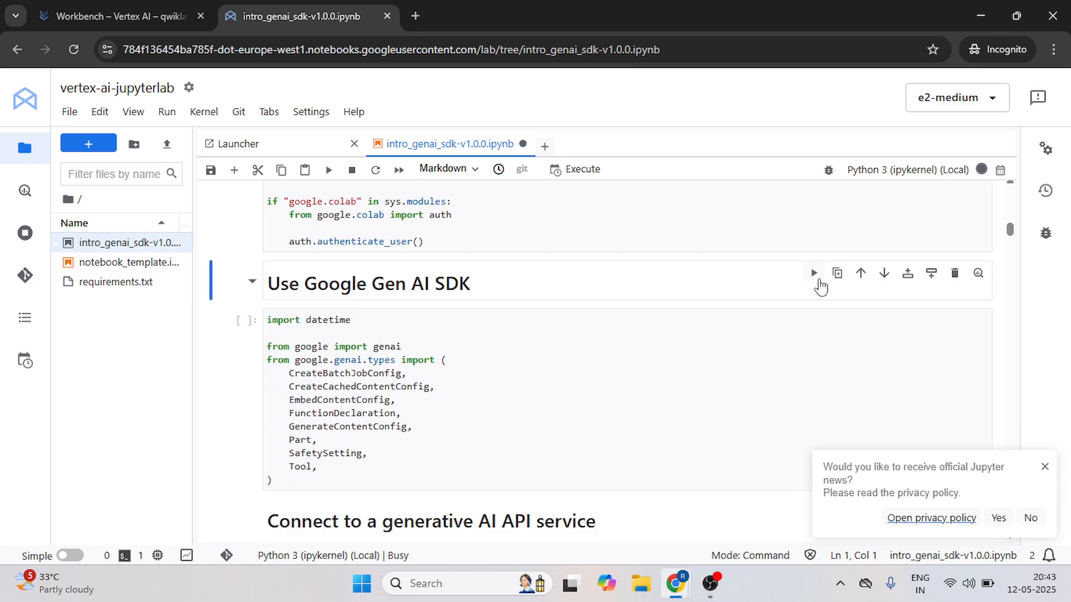
{"action": "left_click", "coordinate": [813, 272]}
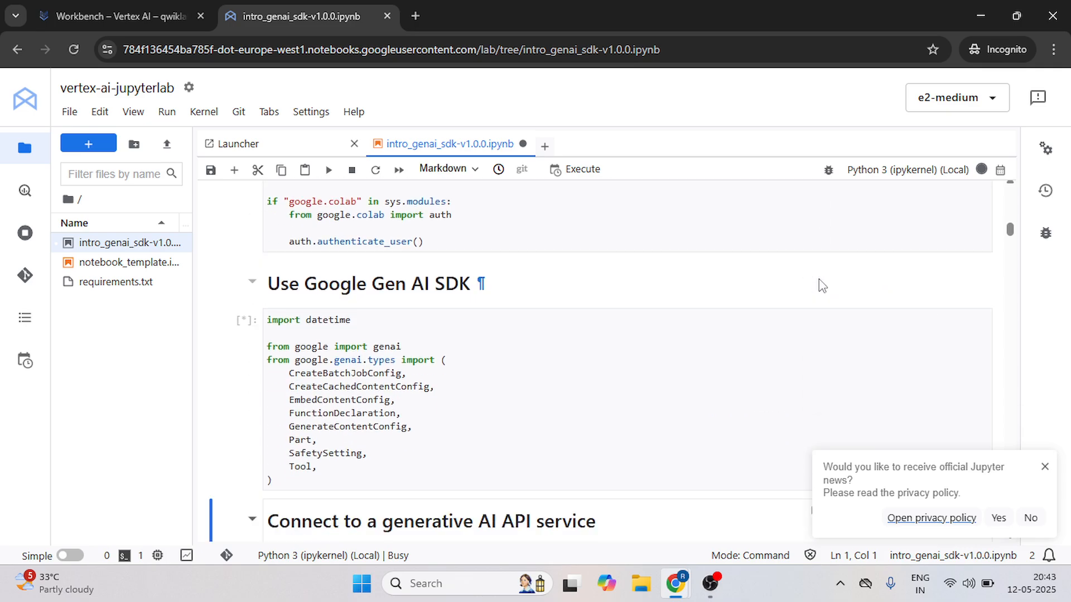
{"action": "scroll", "scroll_direction": "down", "scroll_amount": 3}
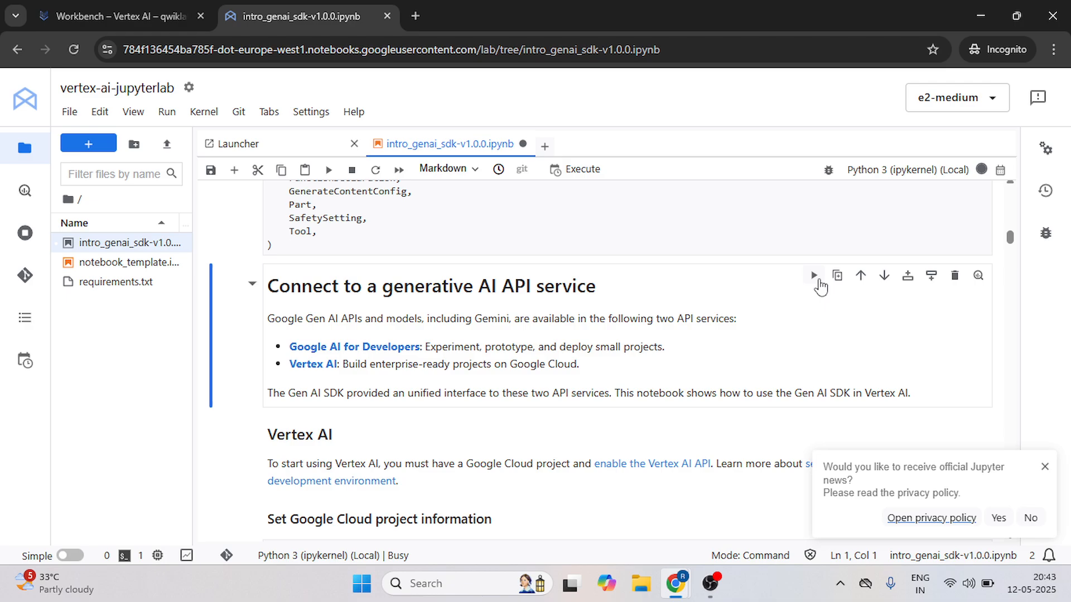
{"action": "scroll", "scroll_direction": "down", "scroll_amount": 3}
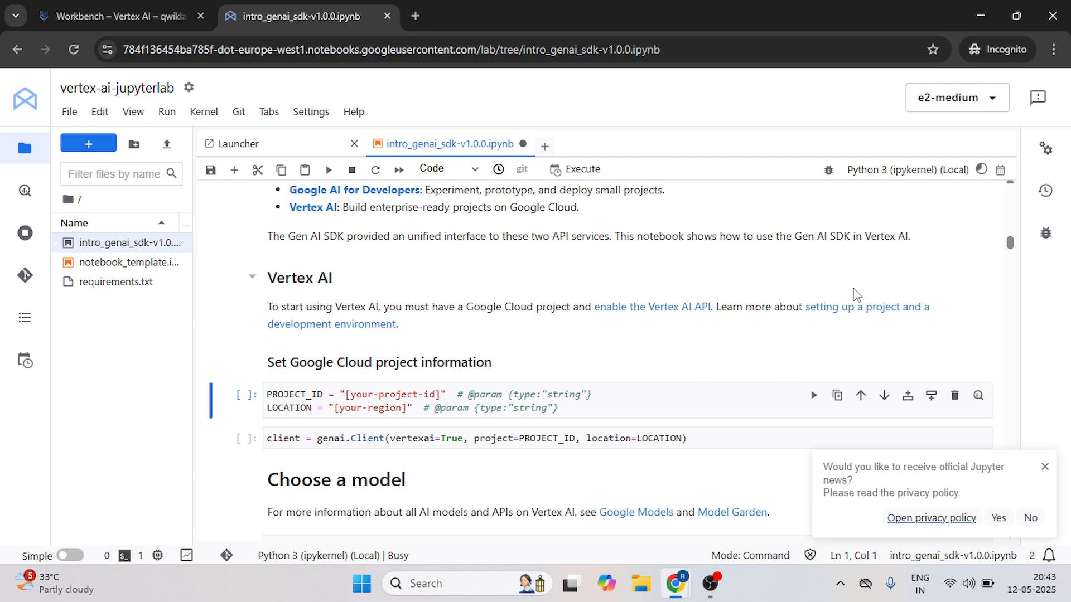
{"action": "scroll", "scroll_direction": "down", "scroll_amount": 3}
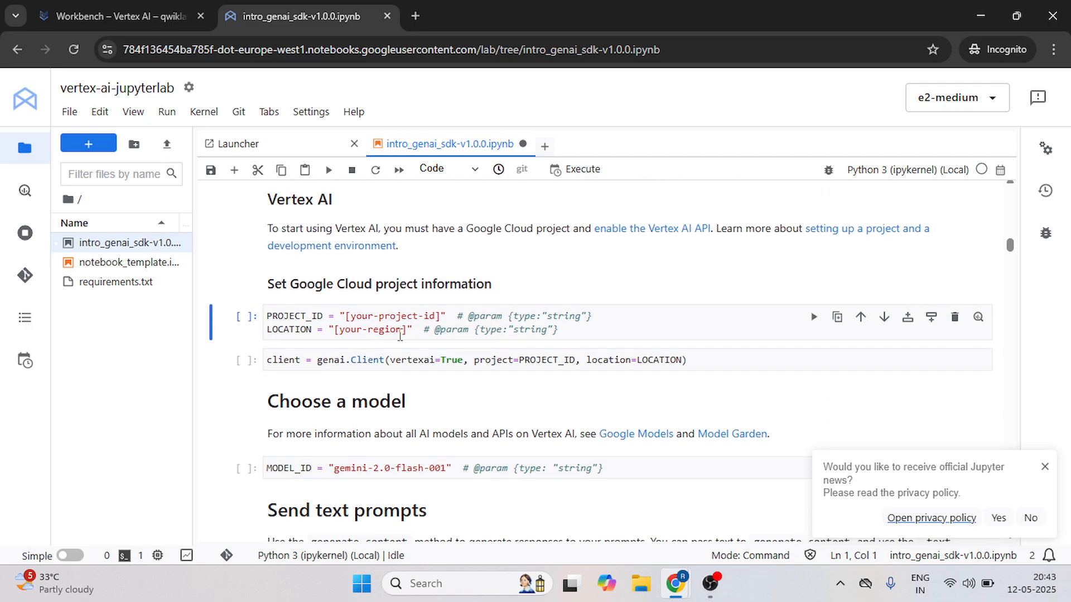
{"action": "mouse_move", "coordinate": [410, 352]}
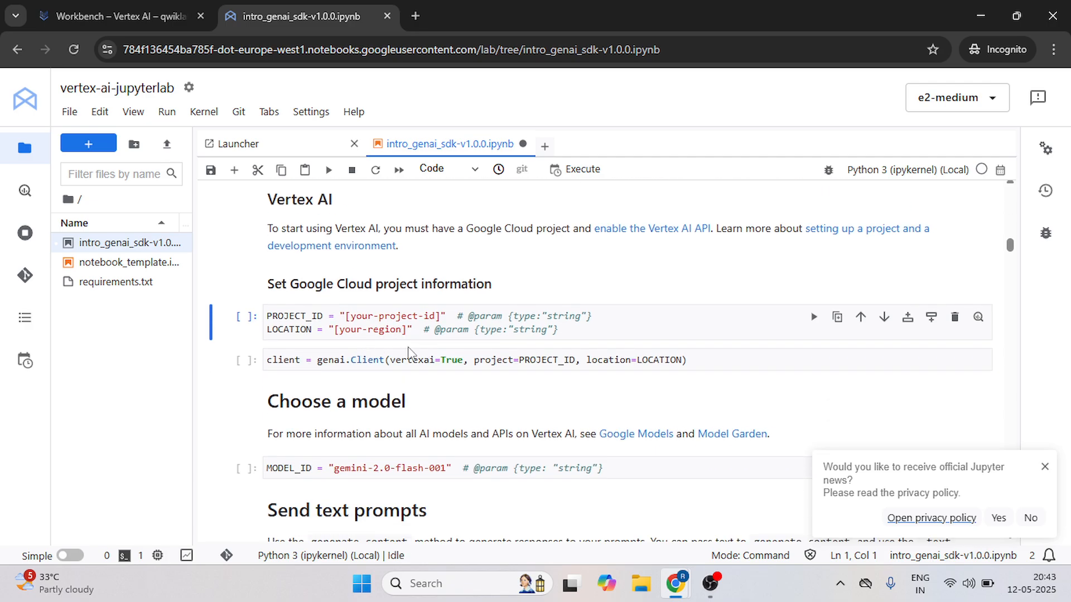
Replace the PROJECT_ID placeholder with qwiklabs-gcp-00-c71de2f03875, then go back to the lab page
{"action": "left_click", "coordinate": [116, 15]}
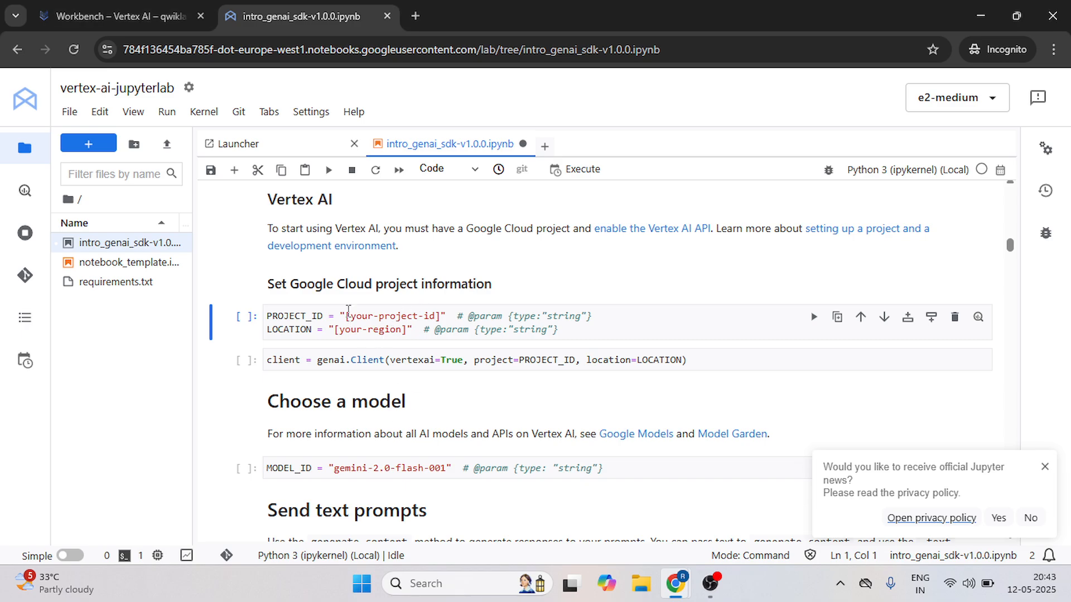
{"action": "left_click", "coordinate": [347, 315]}
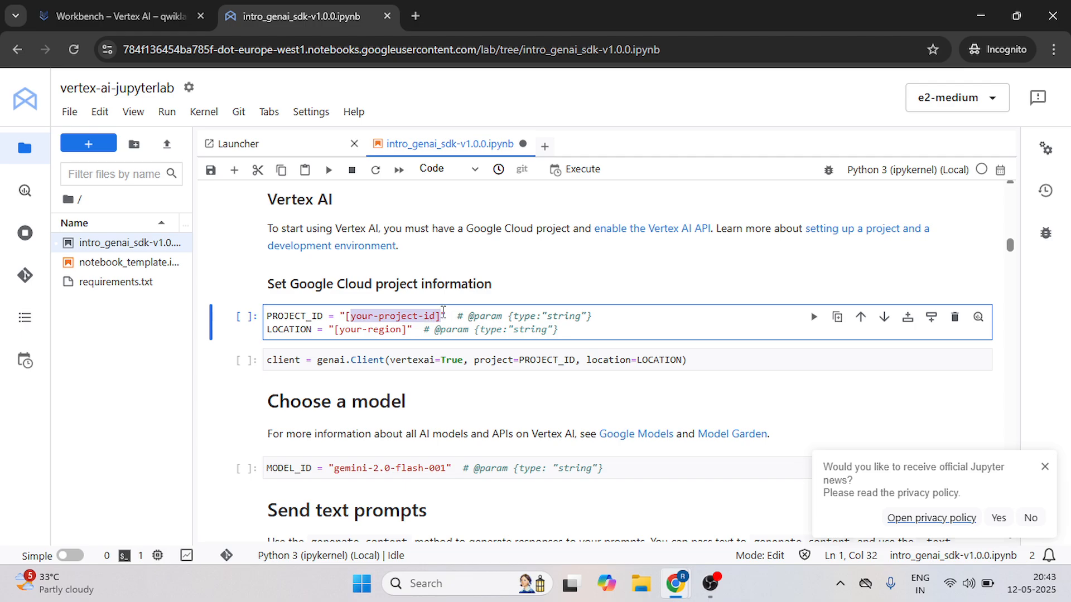
{"action": "type", "text": "qwiklabs-gcp-00-c71de2f03875"}
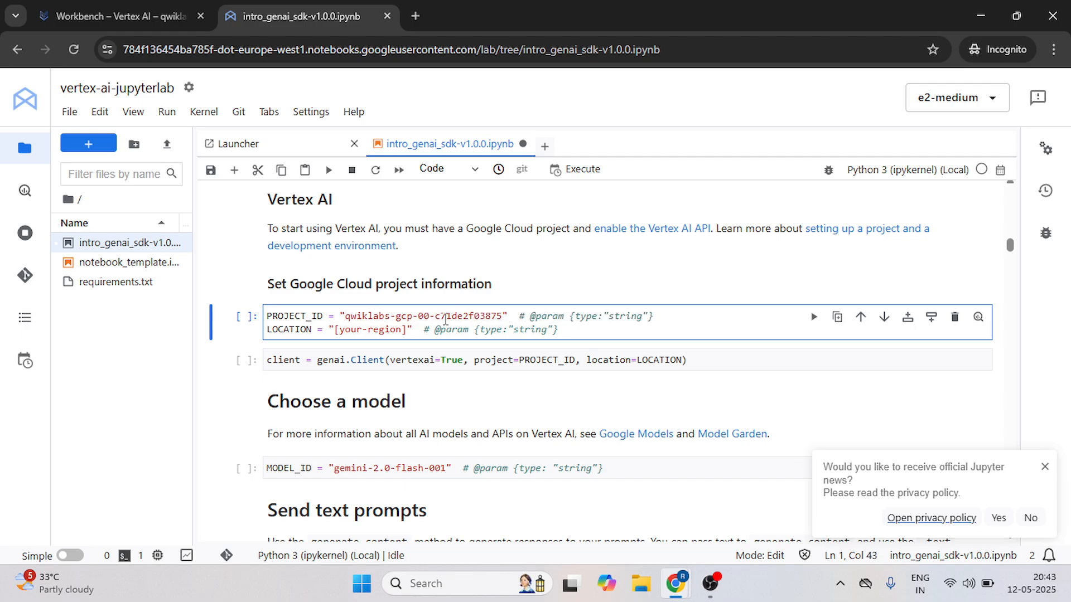
{"action": "left_click", "coordinate": [117, 16]}
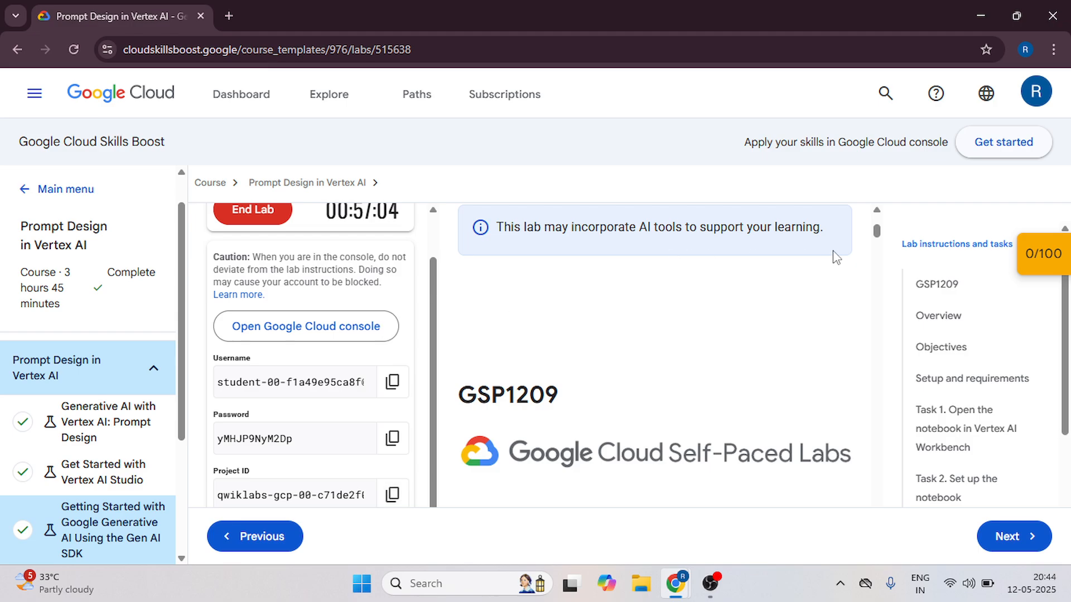
Scroll the lab instructions to Task 2 to read the project ID and europe-west1 location
{"action": "scroll", "scroll_direction": "down", "scroll_amount": 3}
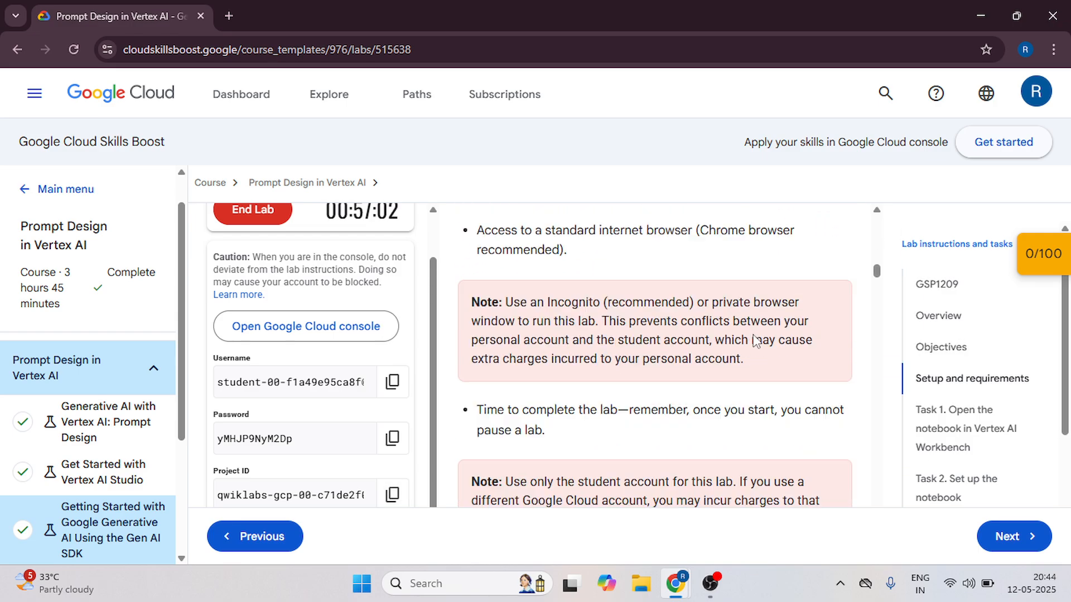
{"action": "scroll", "scroll_direction": "down", "scroll_amount": 3}
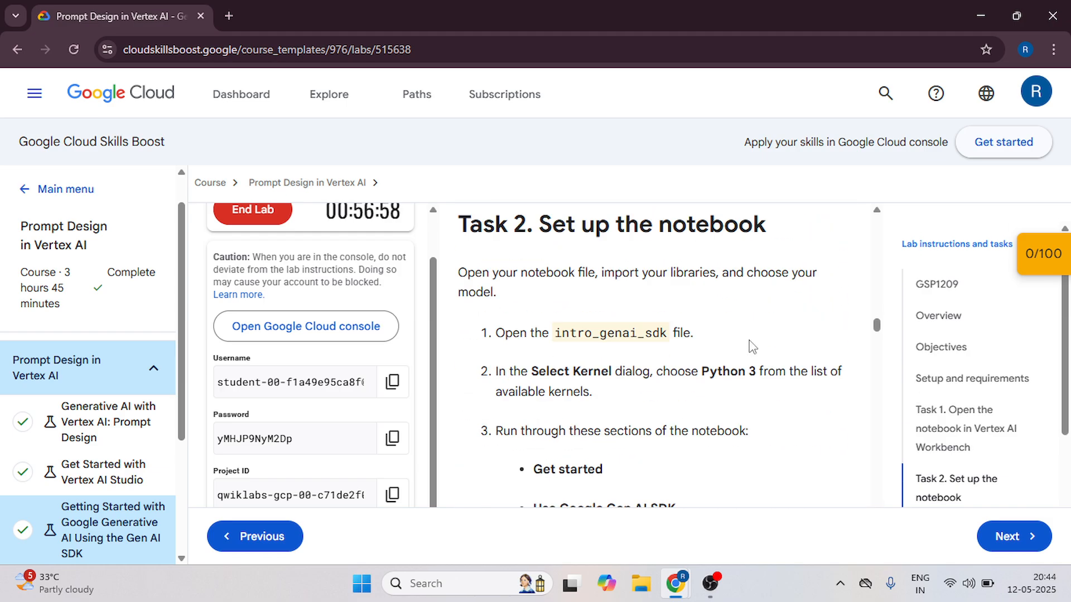
{"action": "scroll", "scroll_direction": "down", "scroll_amount": 3}
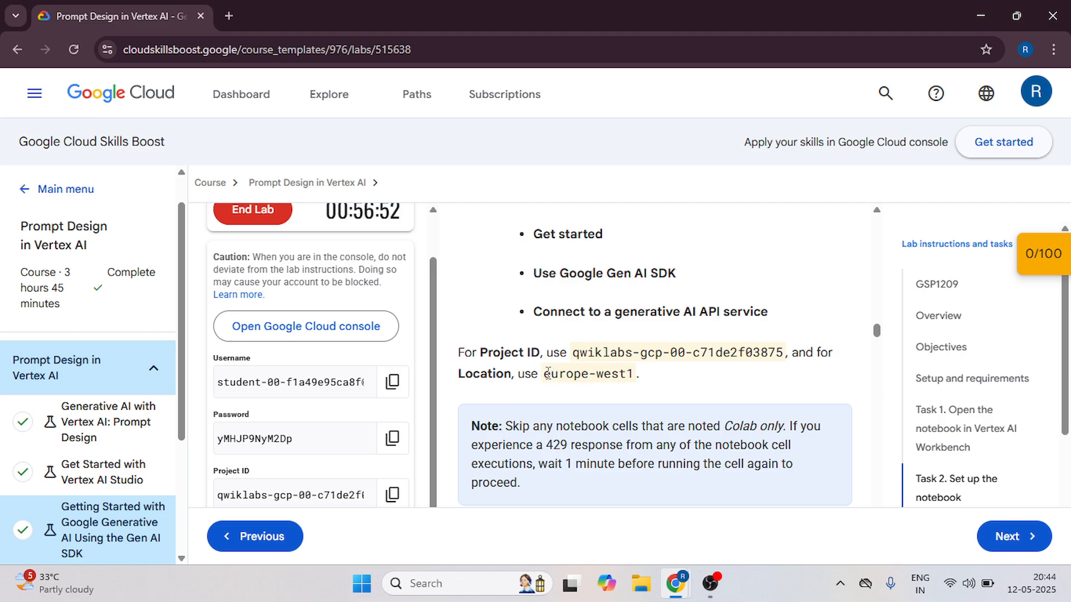
Replace the region placeholder with europe-west1 and run the project info, client and MODEL_ID cells
{"action": "double_click", "coordinate": [587, 374]}
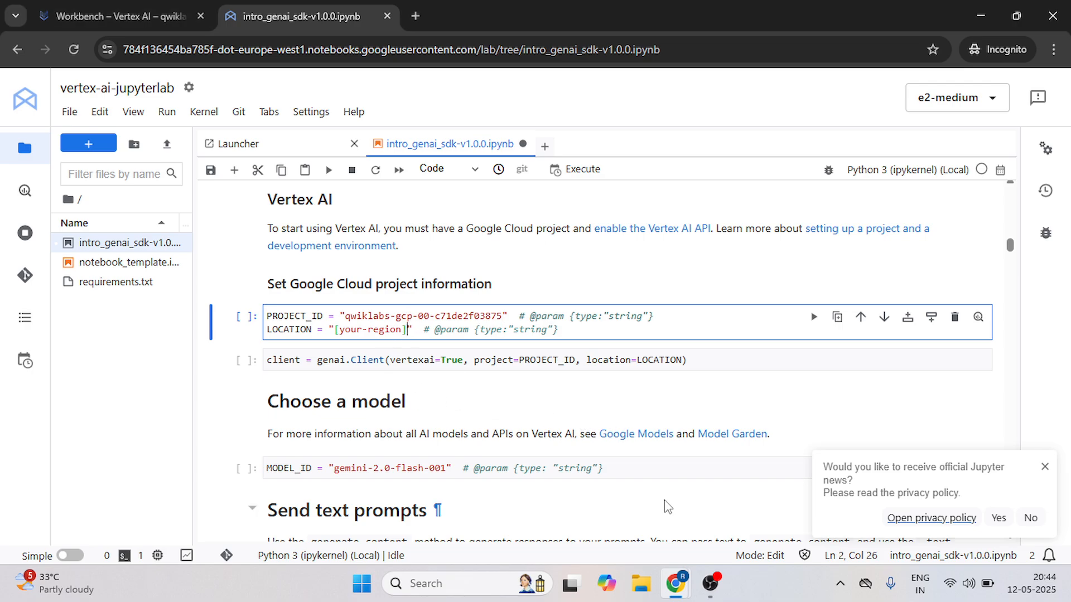
{"action": "key", "text": "Backspace"}
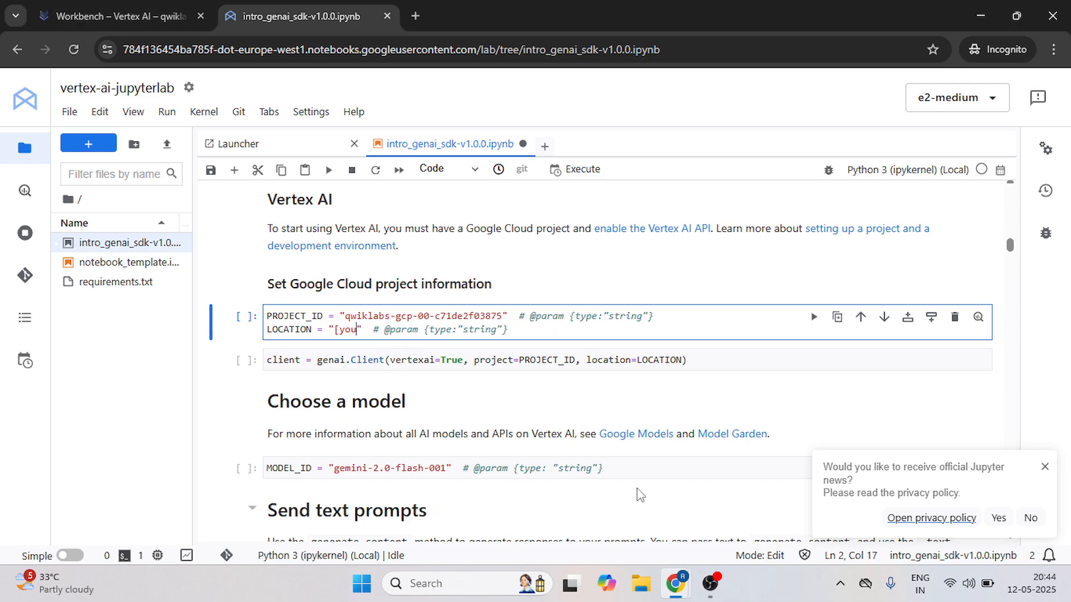
{"action": "type", "text": "europe-west1"}
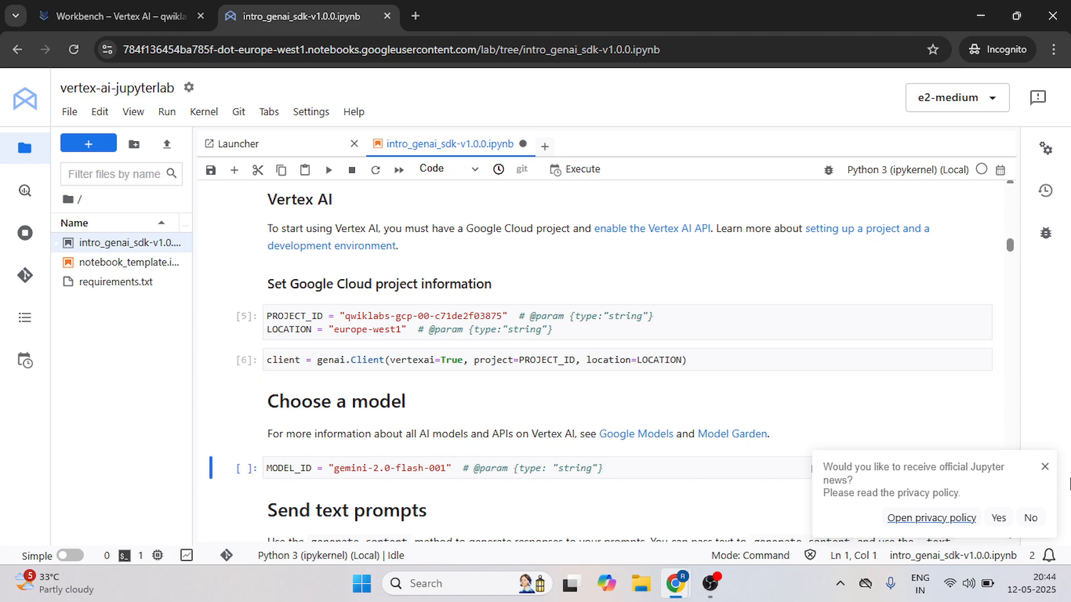
{"action": "scroll", "scroll_direction": "down", "scroll_amount": 3}
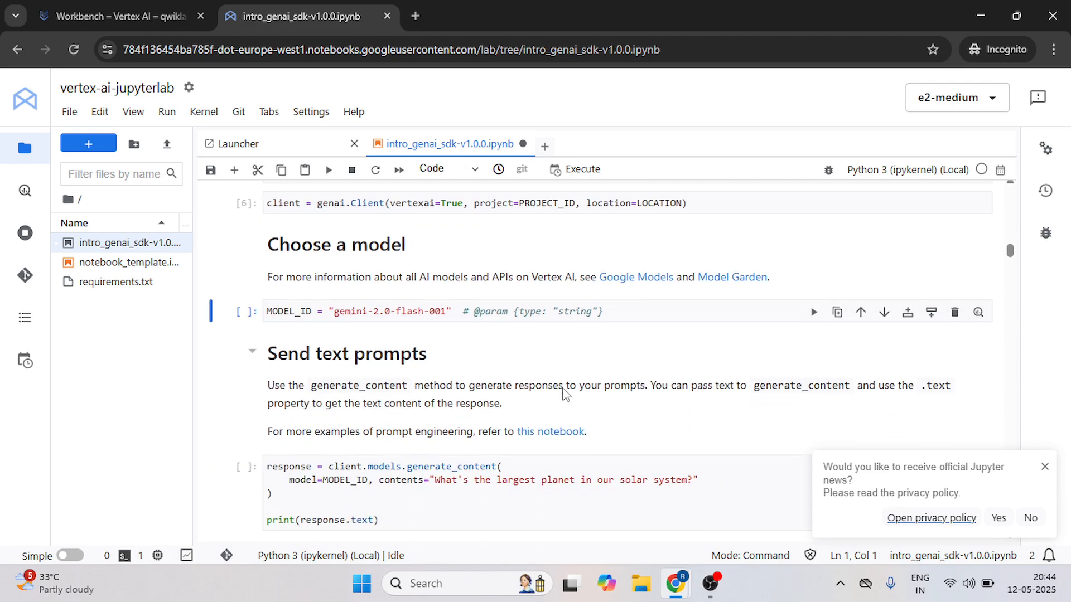
{"action": "mouse_move", "coordinate": [422, 339]}
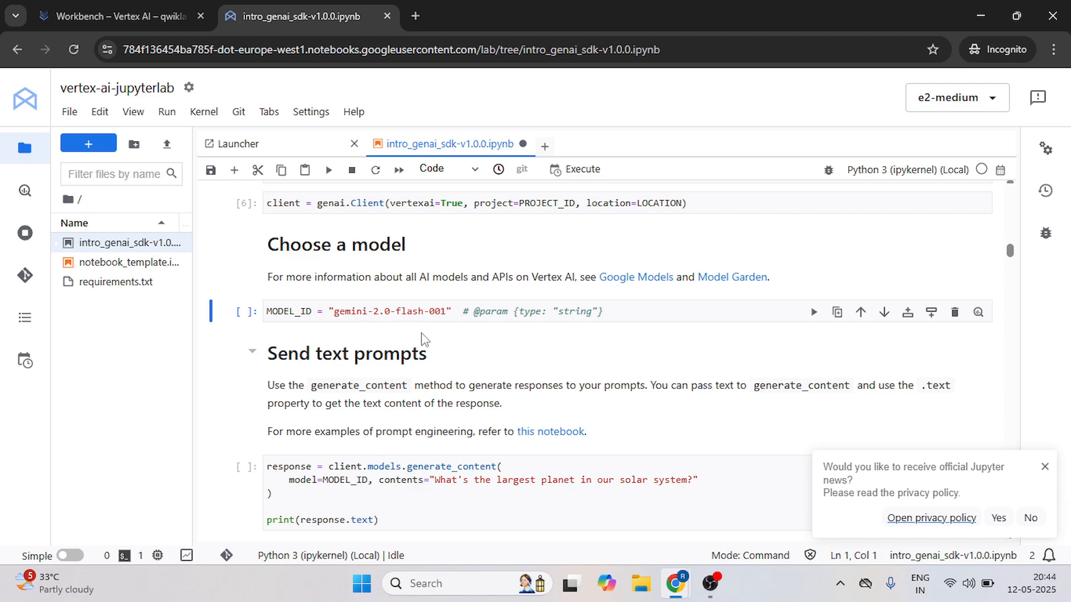
{"action": "scroll", "scroll_direction": "down", "scroll_amount": 3}
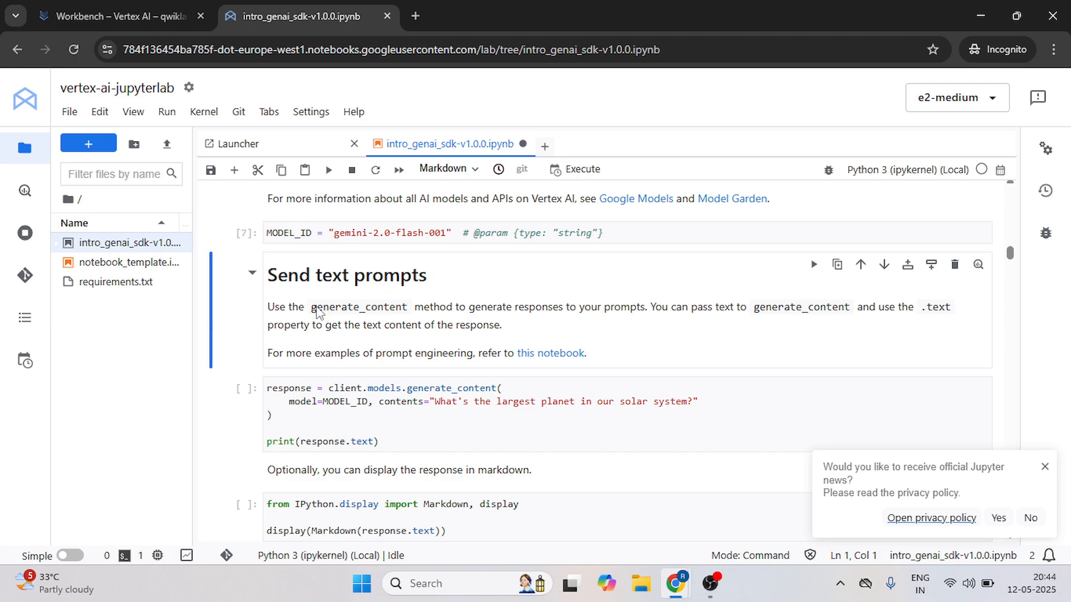
Run the selected cell and all cells below, printing Jupiter as the largest planet
{"action": "left_click", "coordinate": [166, 112]}
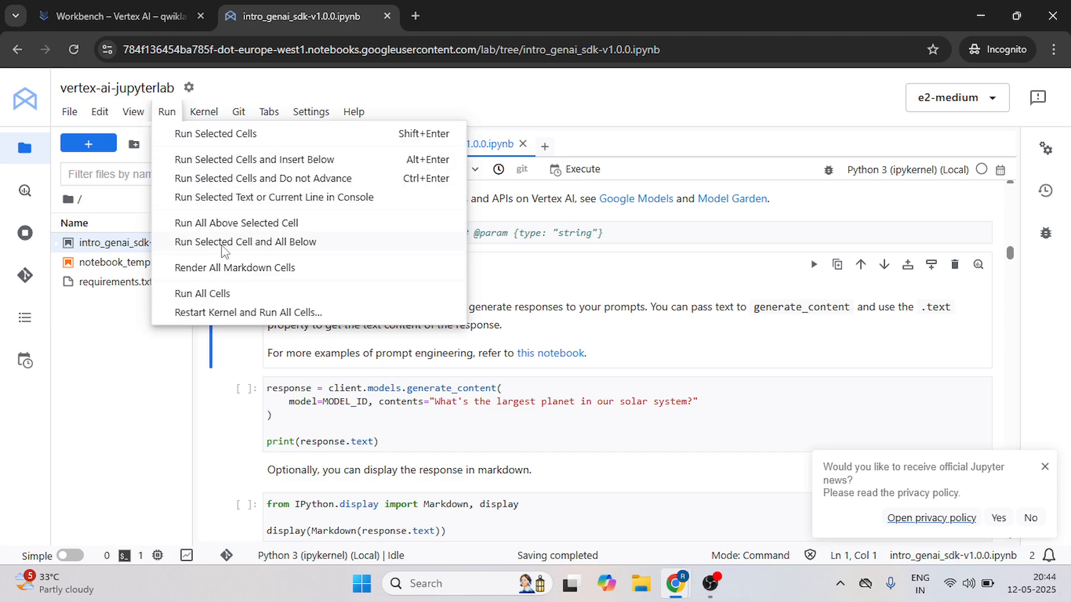
{"action": "mouse_move", "coordinate": [247, 249]}
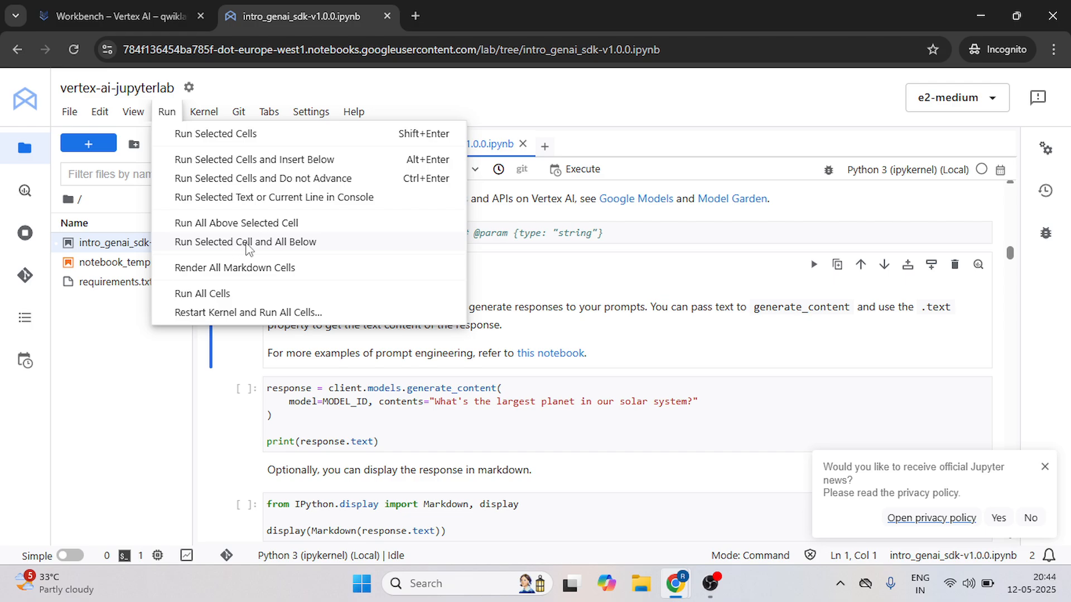
{"action": "left_click", "coordinate": [202, 294]}
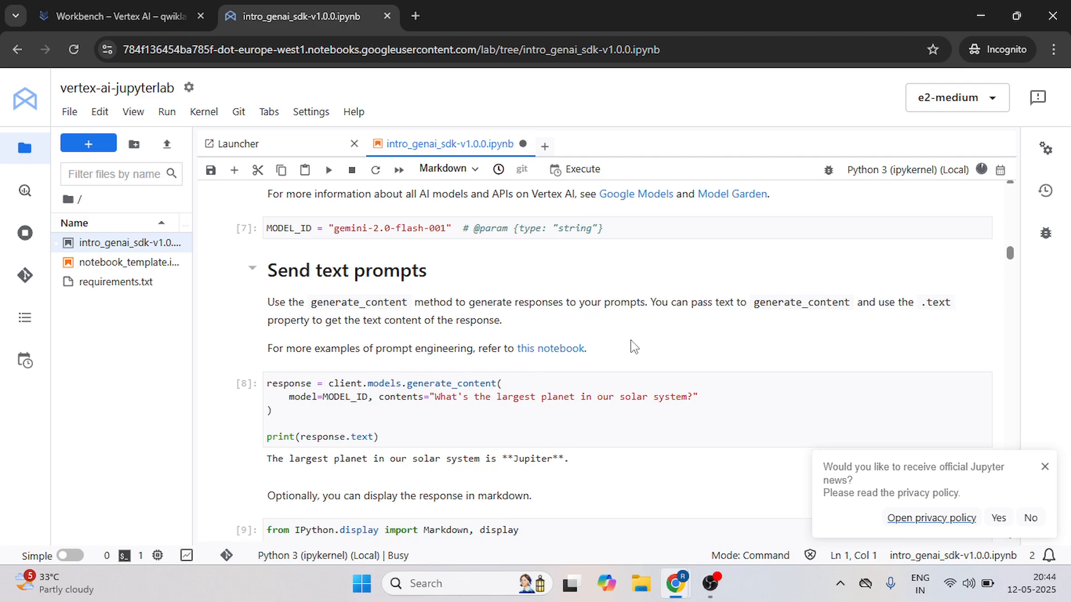
{"action": "scroll", "scroll_direction": "down", "scroll_amount": 3}
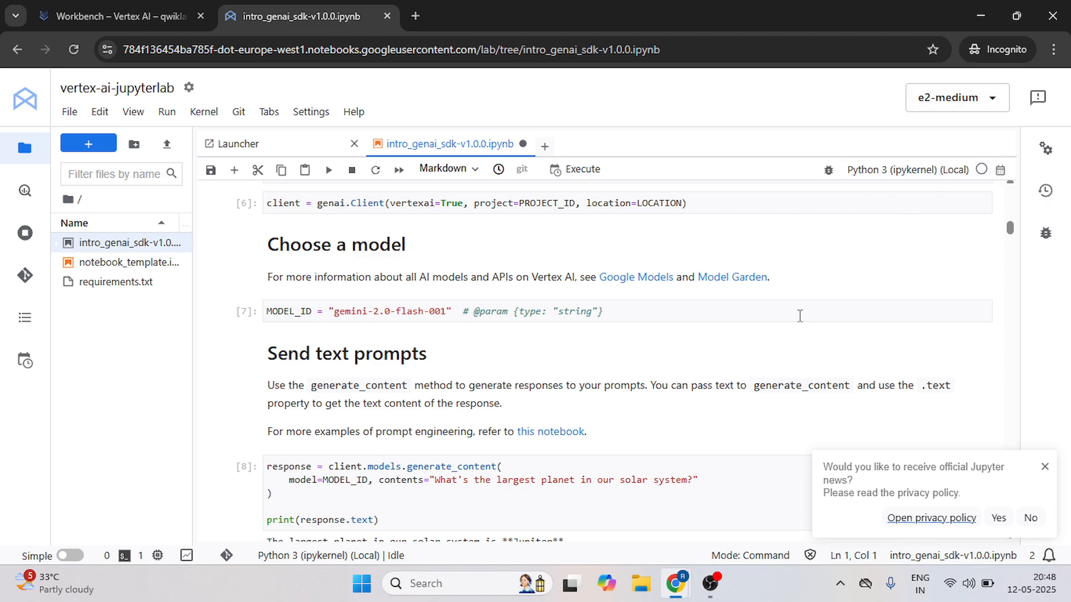
{"action": "mouse_move", "coordinate": [824, 295]}
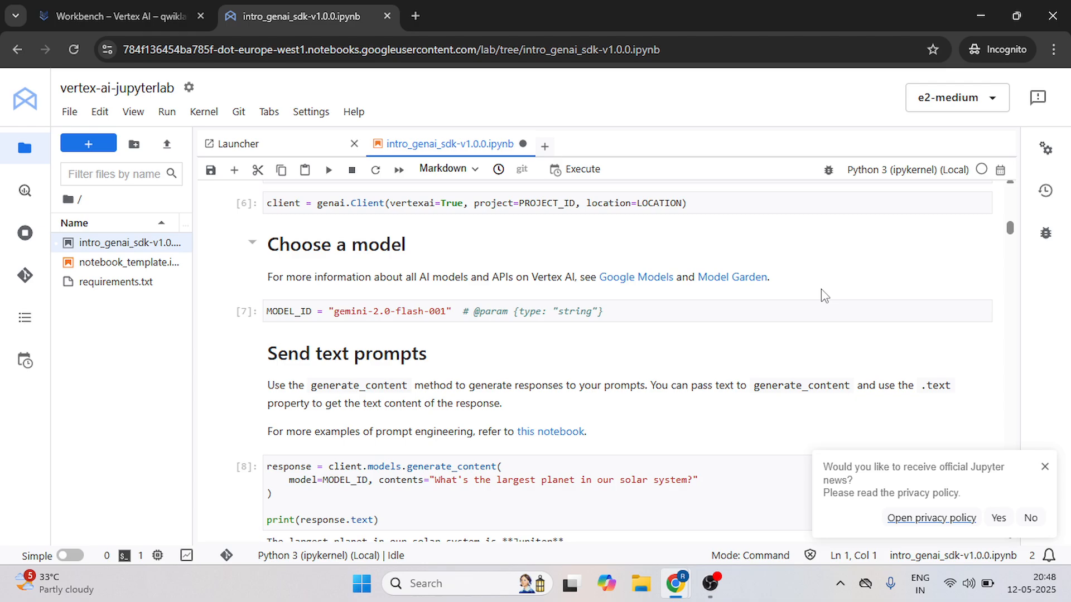
{"action": "mouse_move", "coordinate": [831, 286]}
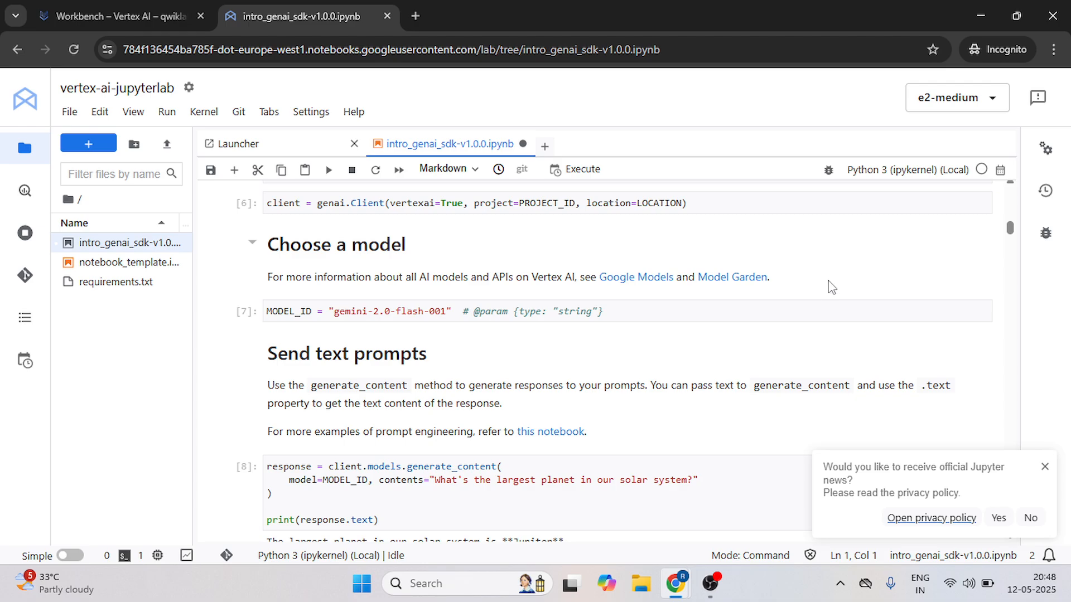
{"action": "scroll", "scroll_direction": "down", "scroll_amount": 3}
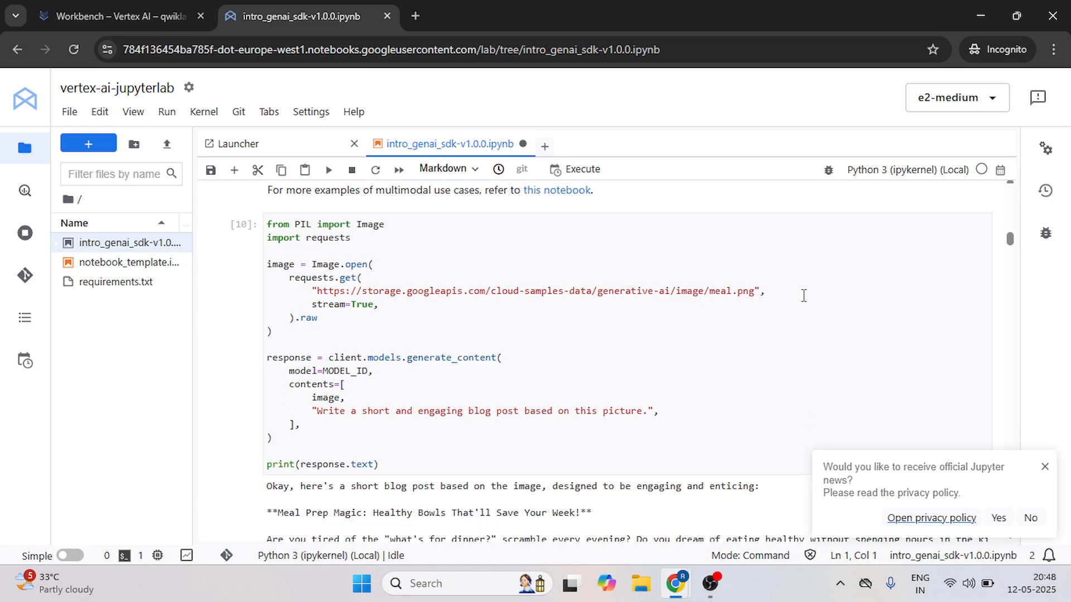
{"action": "scroll", "scroll_direction": "up", "scroll_amount": 3}
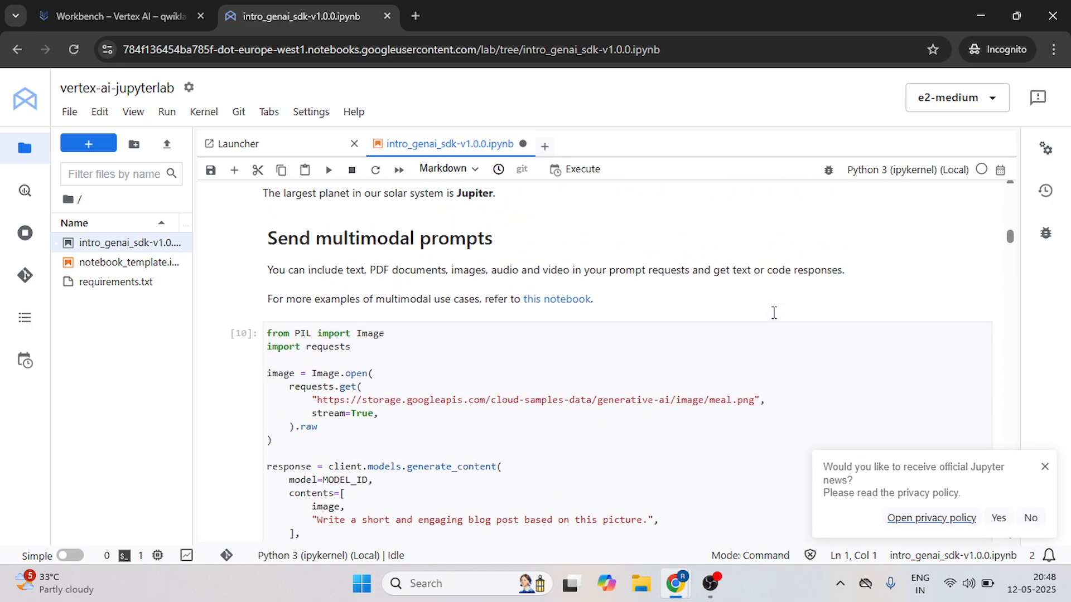
{"action": "scroll", "scroll_direction": "down", "scroll_amount": 3}
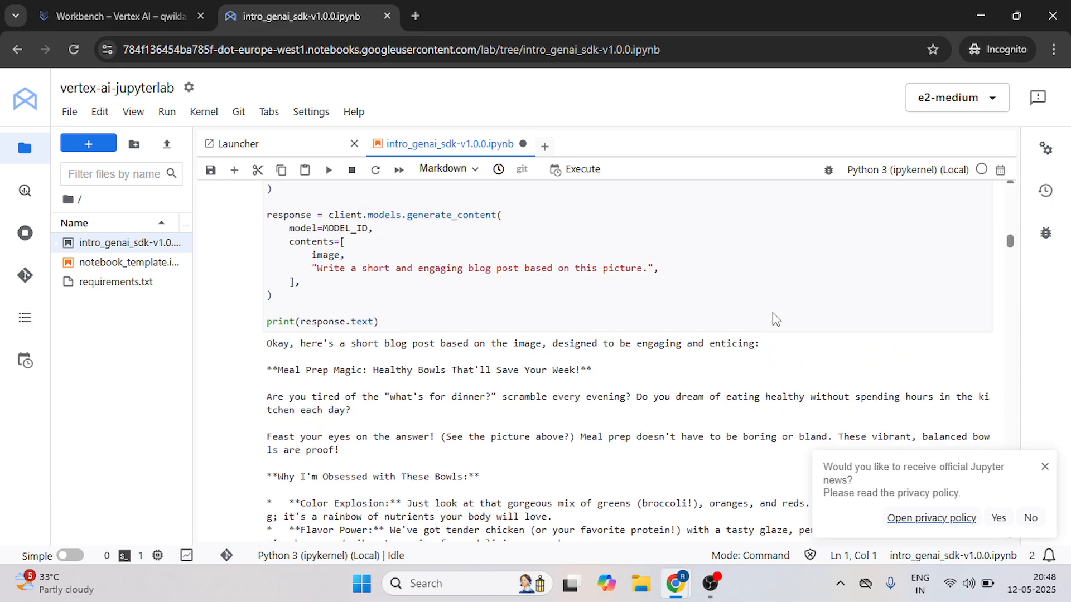
{"action": "scroll", "scroll_direction": "up", "scroll_amount": 3}
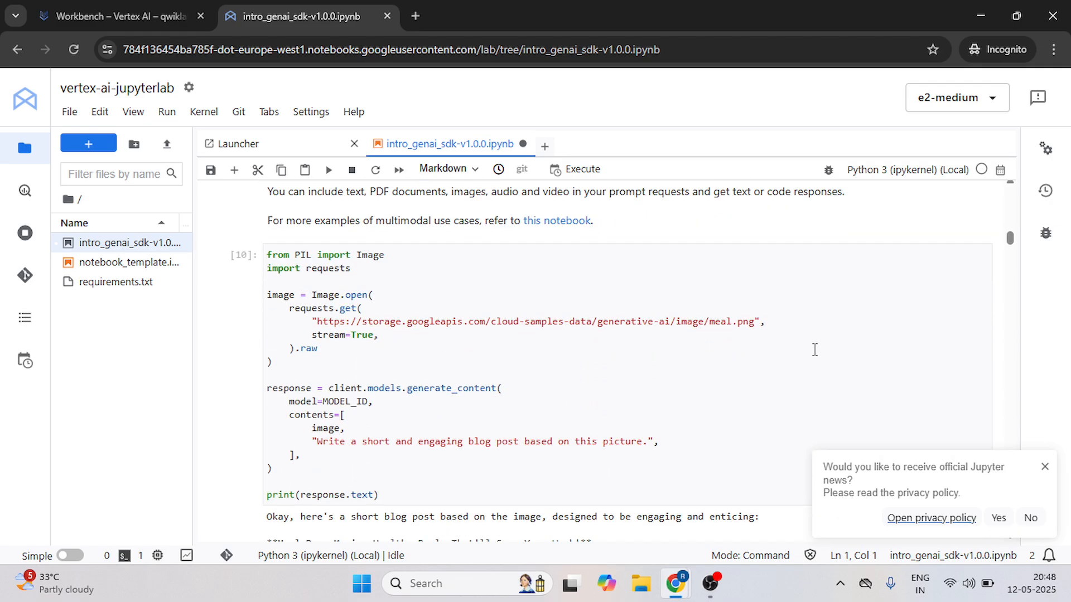
{"action": "scroll", "scroll_direction": "down", "scroll_amount": 3}
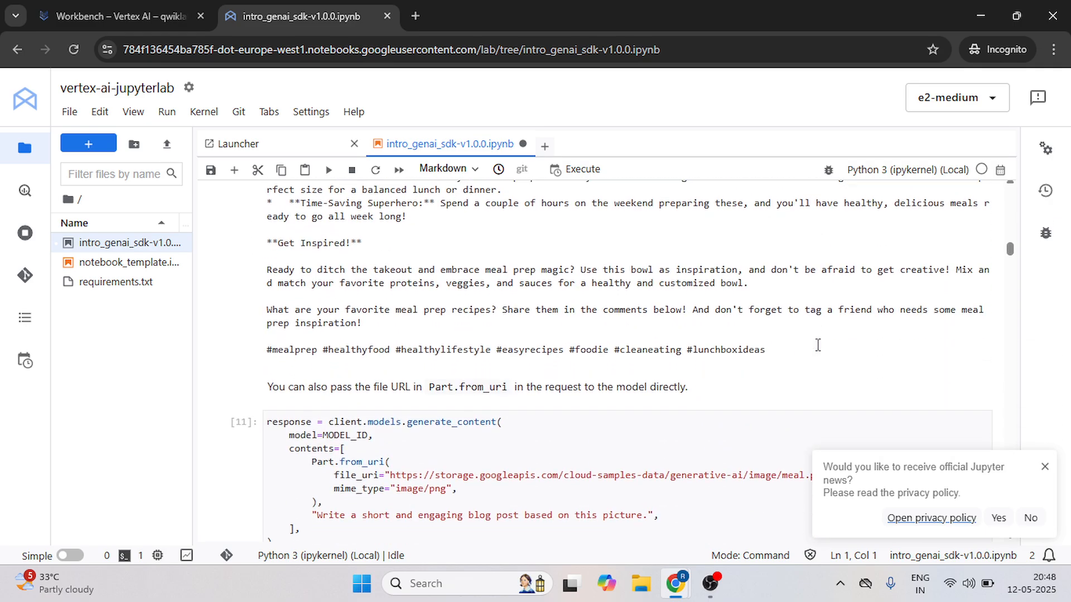
{"action": "scroll", "scroll_direction": "down", "scroll_amount": 3}
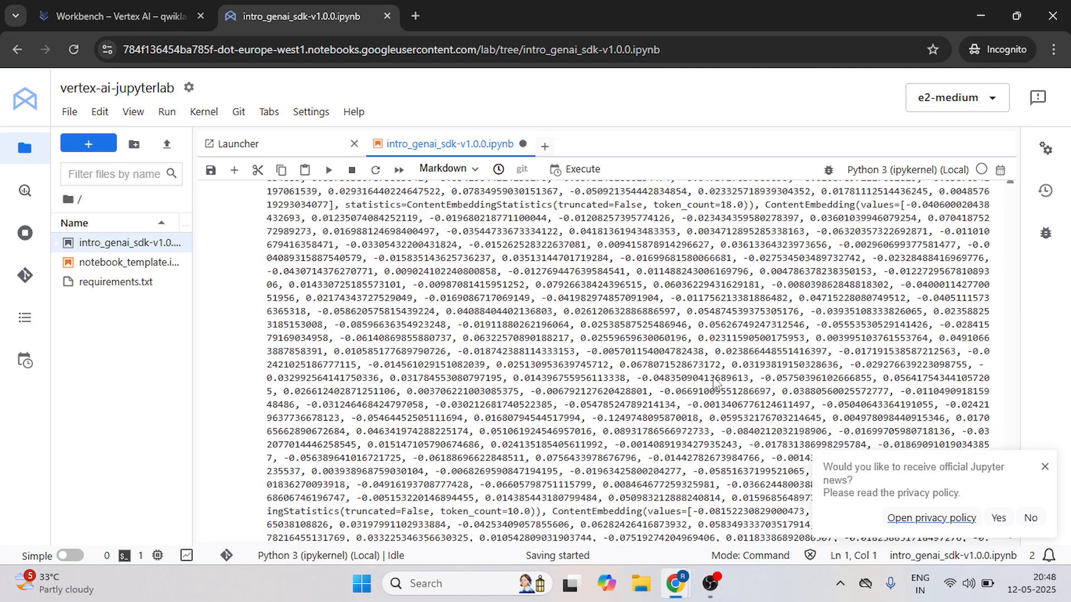
{"action": "scroll", "scroll_direction": "down", "scroll_amount": 3}
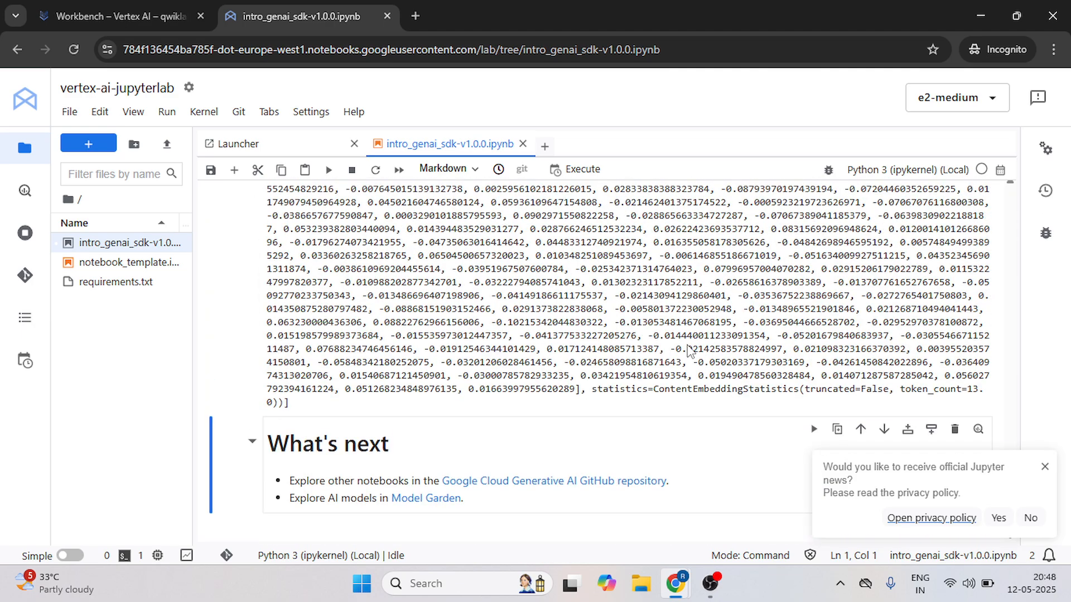
Return to the Skills Boost lab page and scroll to the Task 2 notebook setup progress check
{"action": "left_click", "coordinate": [119, 16]}
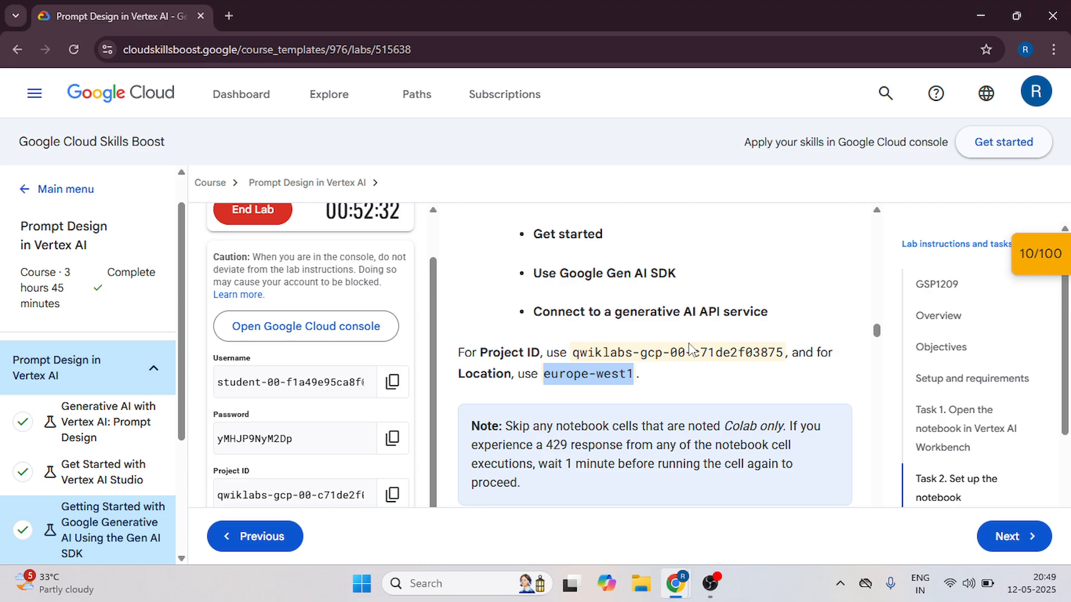
{"action": "scroll", "scroll_direction": "down", "scroll_amount": 3}
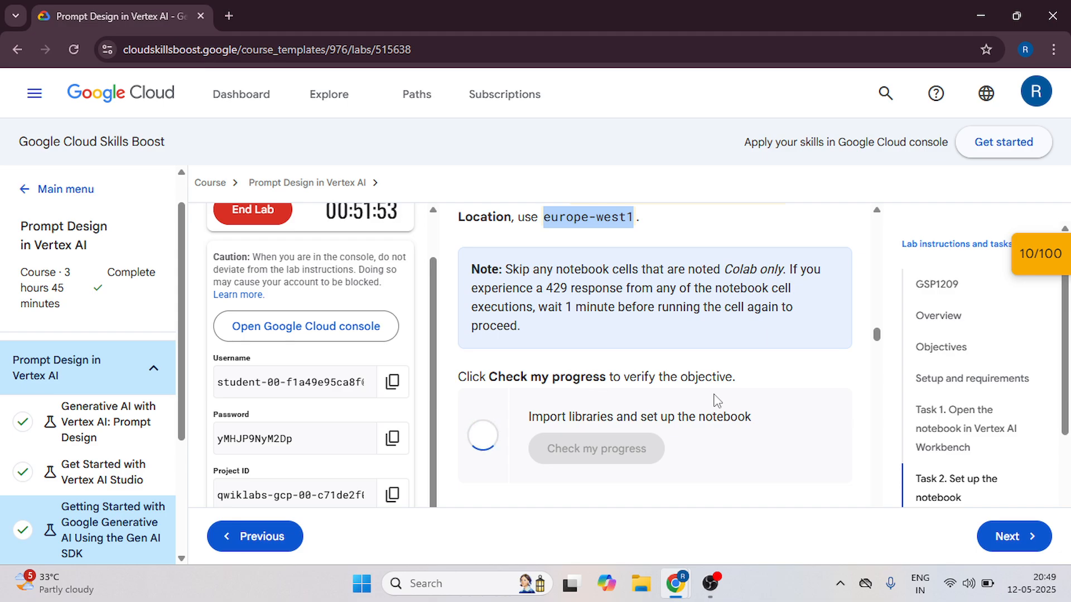
Open the checkpoints overview and scroll through the remaining lab checkpoints to run their progress checks
{"action": "left_click", "coordinate": [1031, 261]}
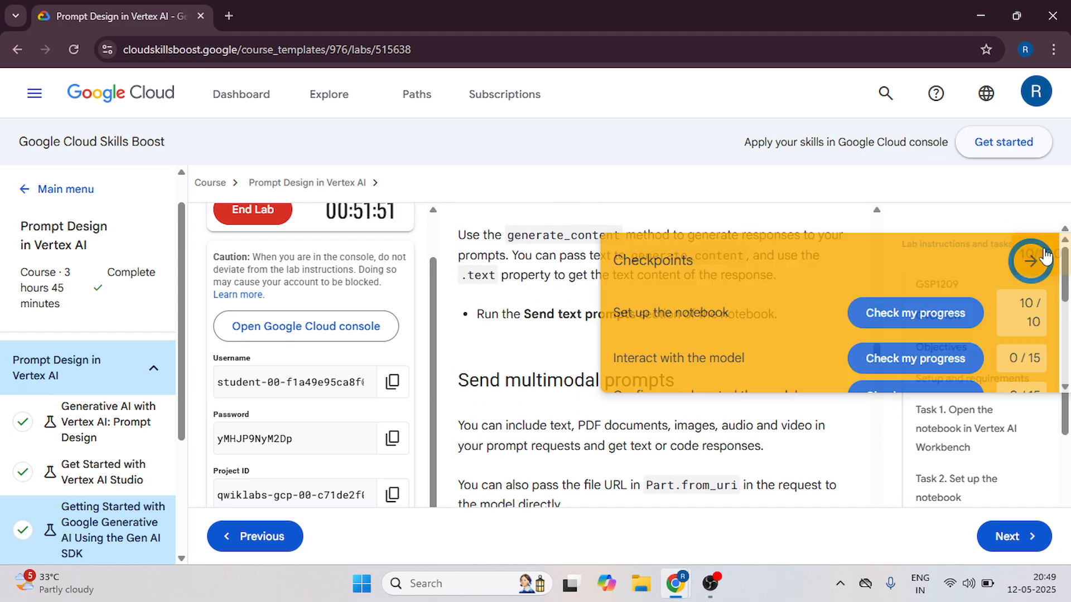
{"action": "scroll", "scroll_direction": "down", "scroll_amount": 3}
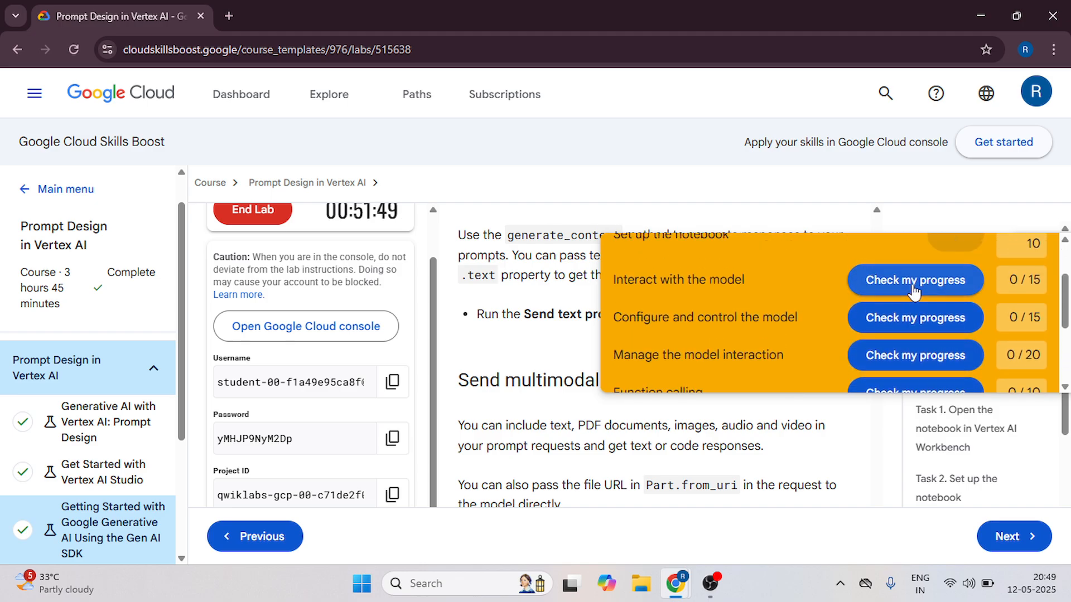
{"action": "scroll", "scroll_direction": "down", "scroll_amount": 3}
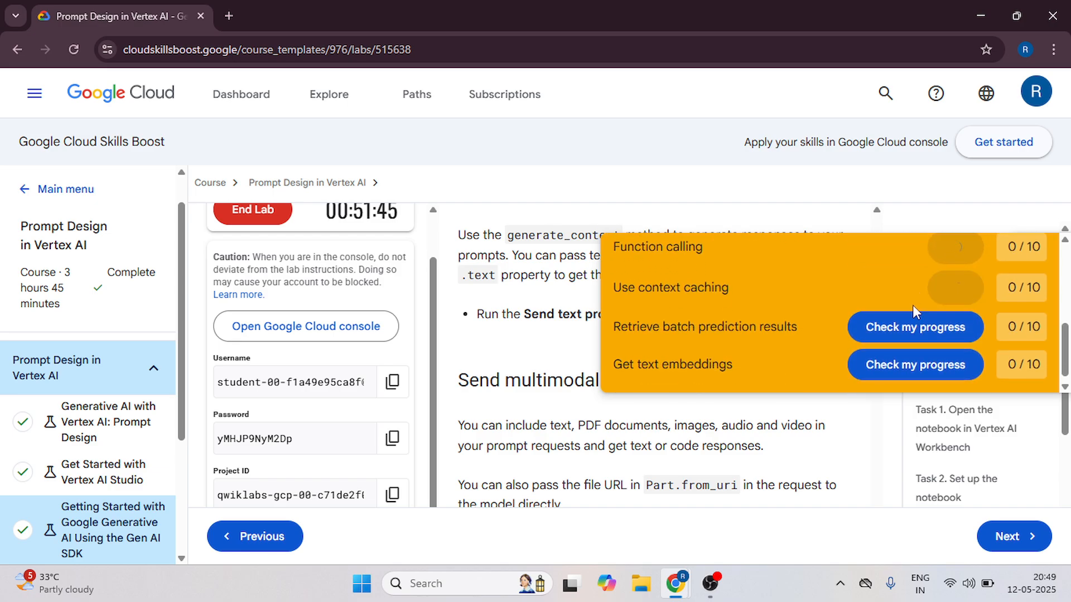
{"action": "scroll", "scroll_direction": "up", "scroll_amount": 3}
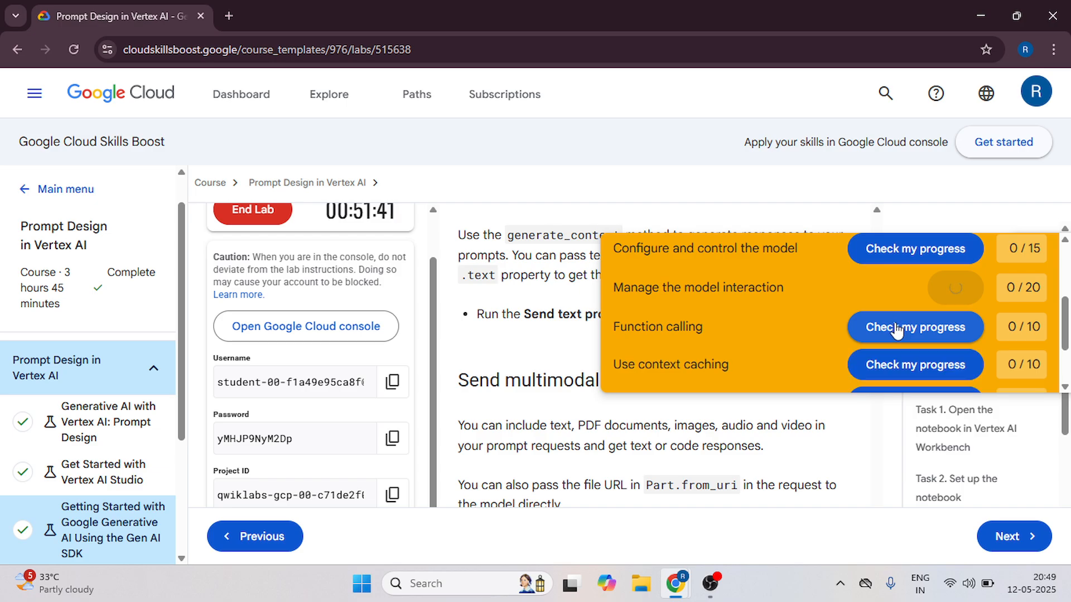
{"action": "scroll", "scroll_direction": "down", "scroll_amount": 3}
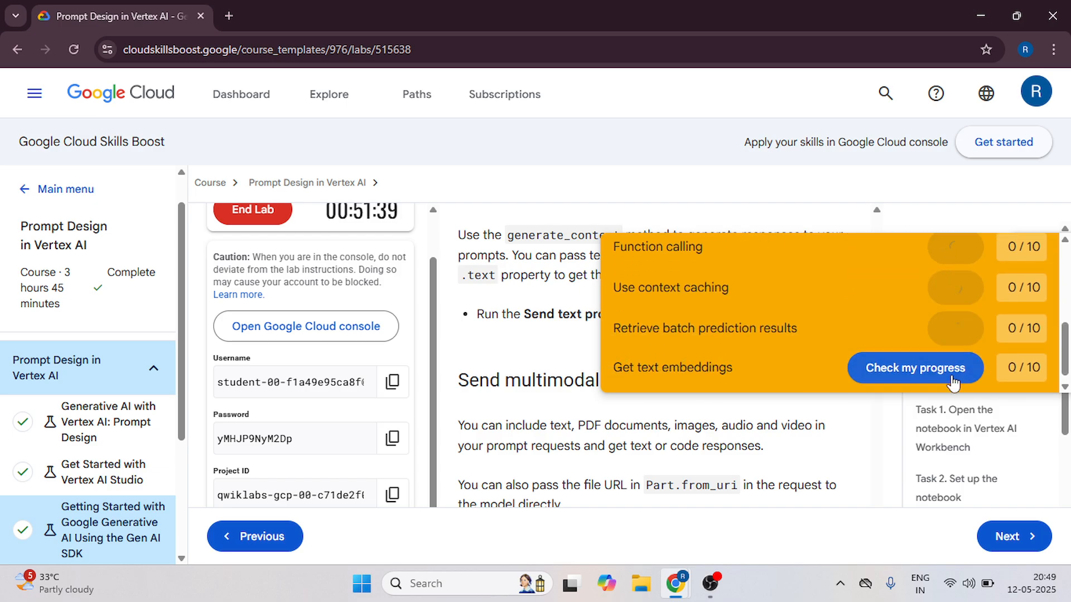
{"action": "scroll", "scroll_direction": "up", "scroll_amount": 3}
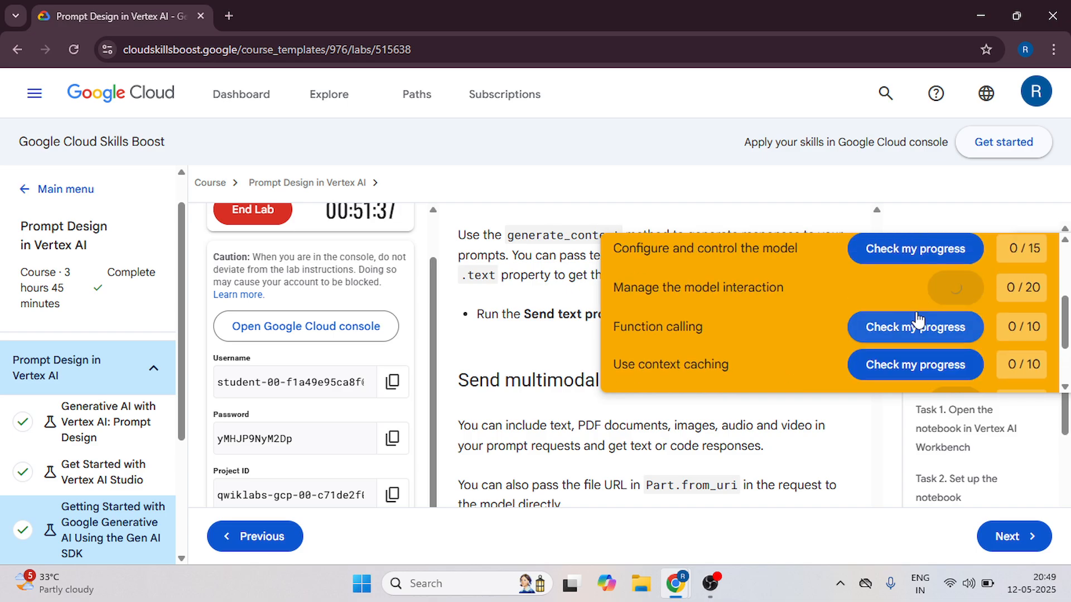
{"action": "scroll", "scroll_direction": "down", "scroll_amount": 3}
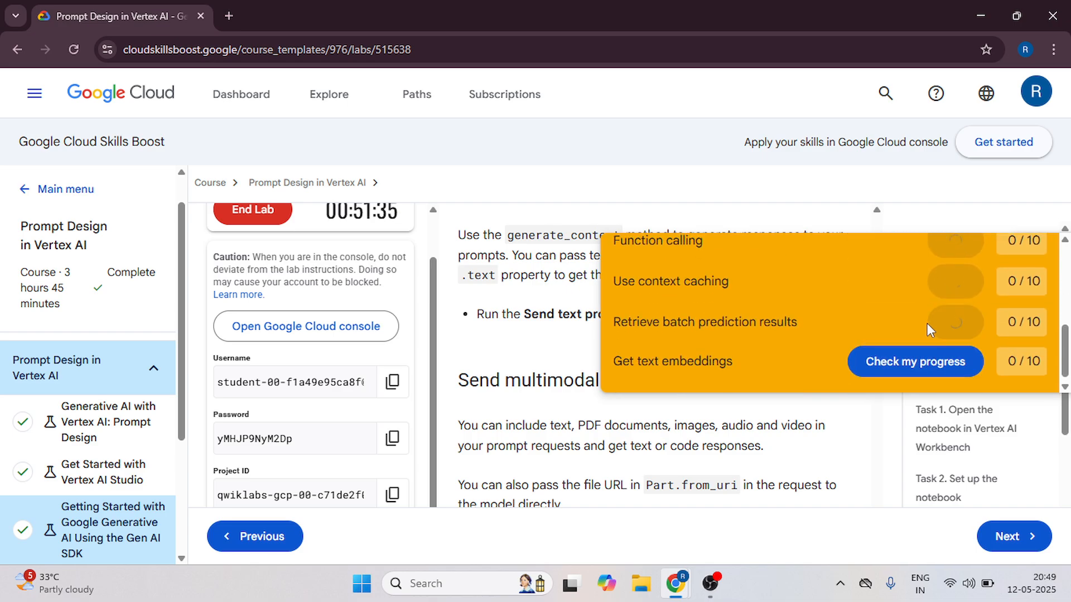
Dismiss the checkpoints overview and scroll the lab instructions to confirm the 100/100 score
{"action": "left_click", "coordinate": [915, 362]}
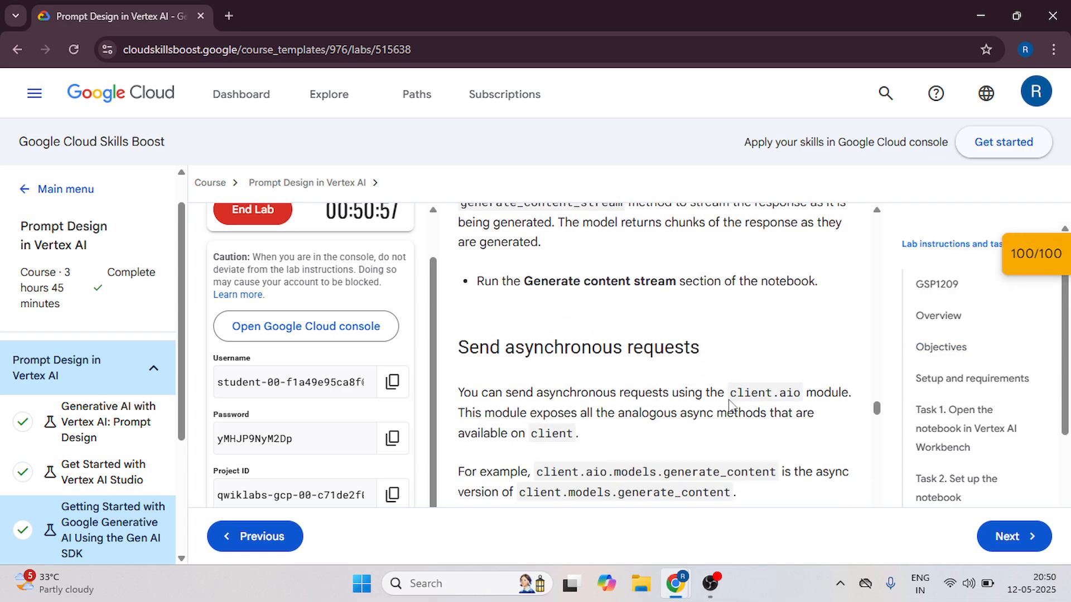
{"action": "scroll", "scroll_direction": "down", "scroll_amount": 3}
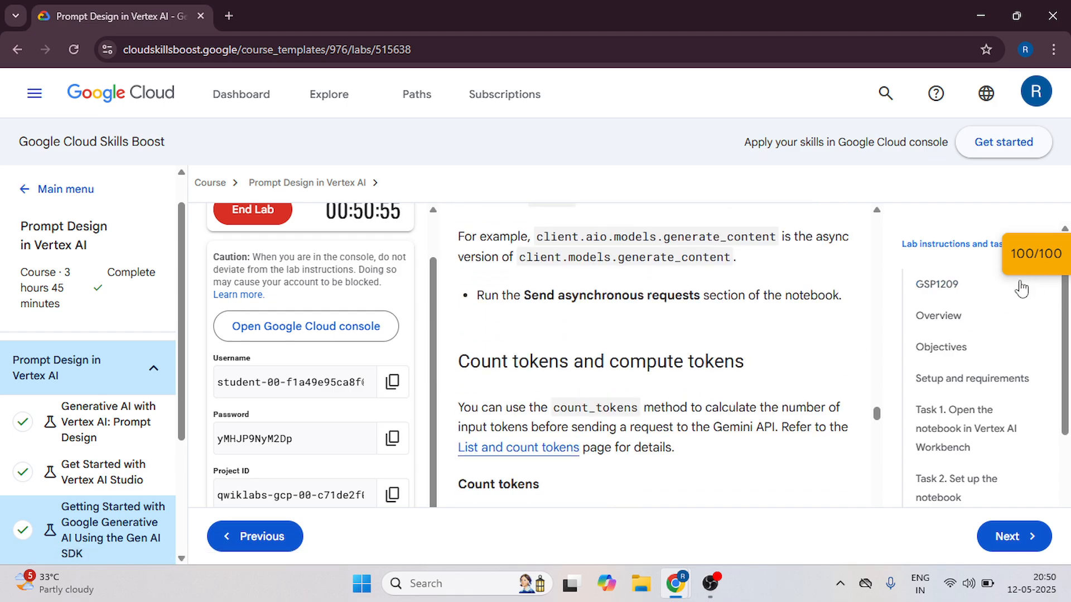
{"action": "scroll", "scroll_direction": "down", "scroll_amount": 3}
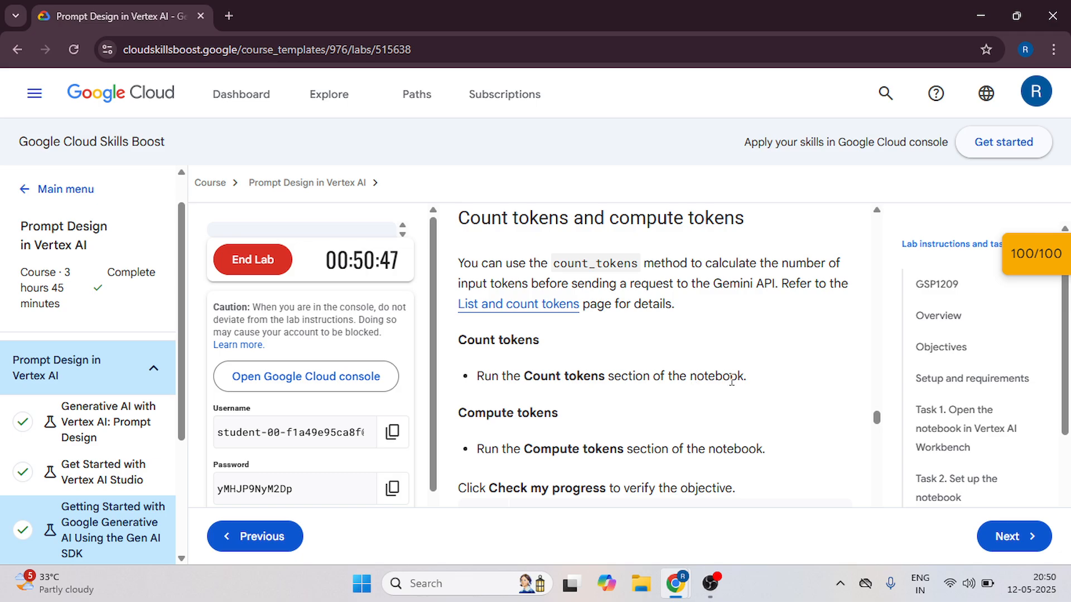
{"action": "scroll", "scroll_direction": "down", "scroll_amount": 3}
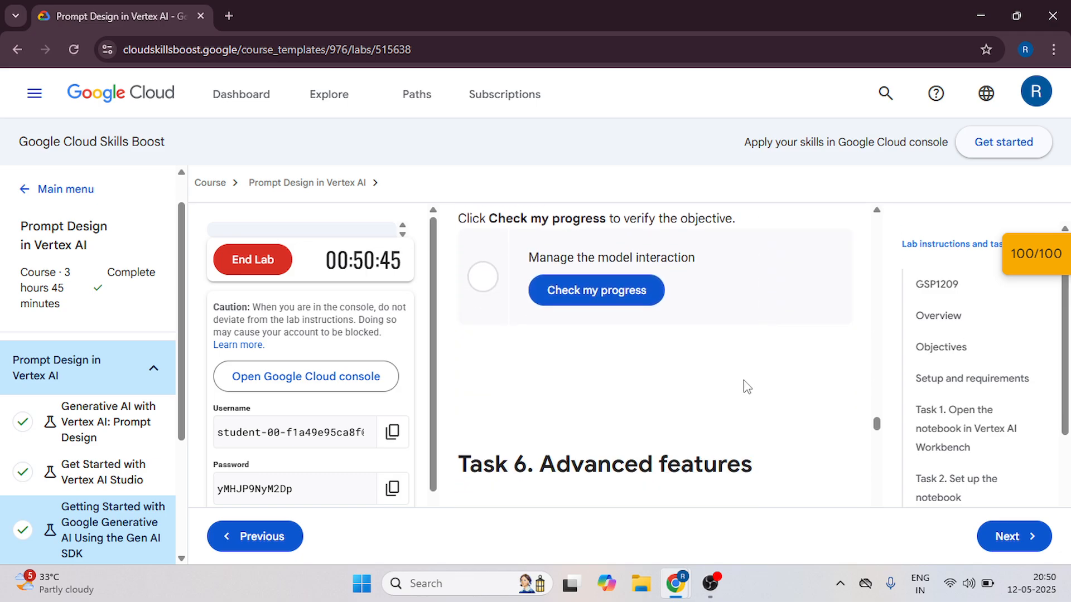
{"action": "scroll", "scroll_direction": "up", "scroll_amount": 3}
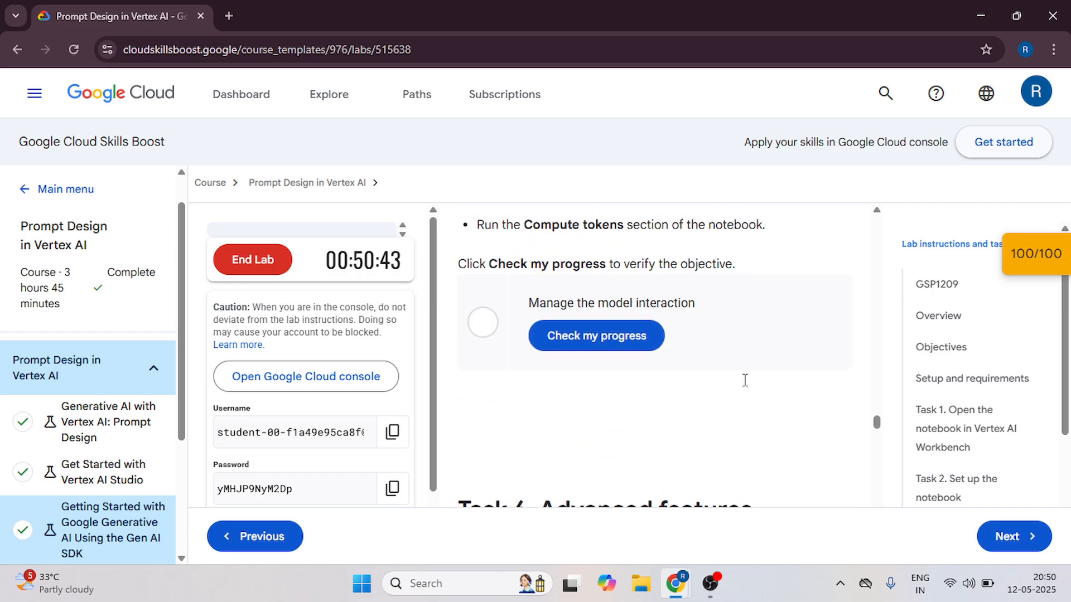
{"action": "scroll", "scroll_direction": "up", "scroll_amount": 3}
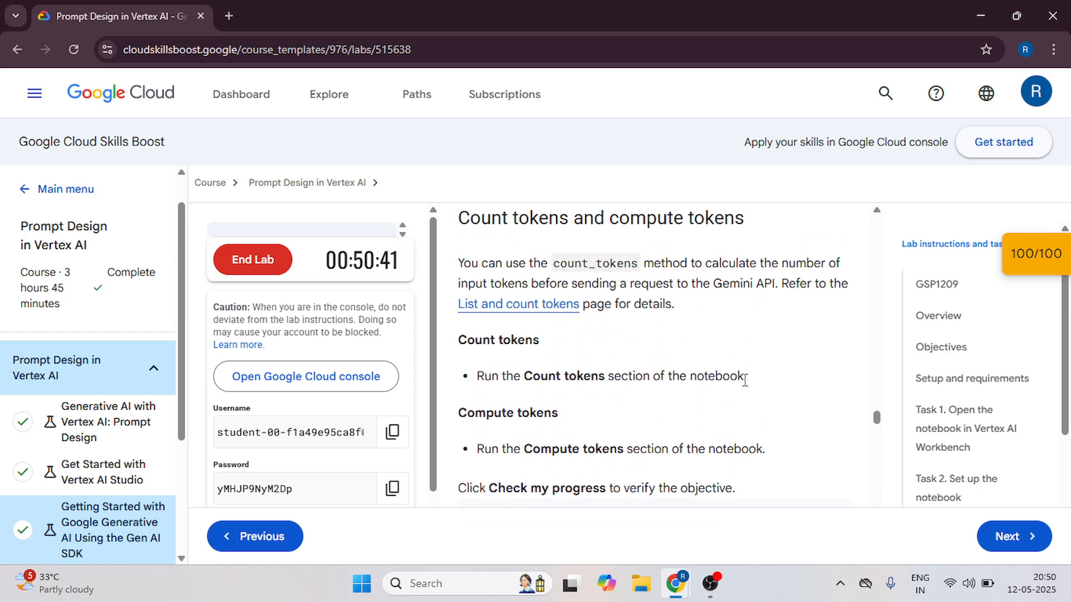
{"action": "mouse_move", "coordinate": [760, 404]}
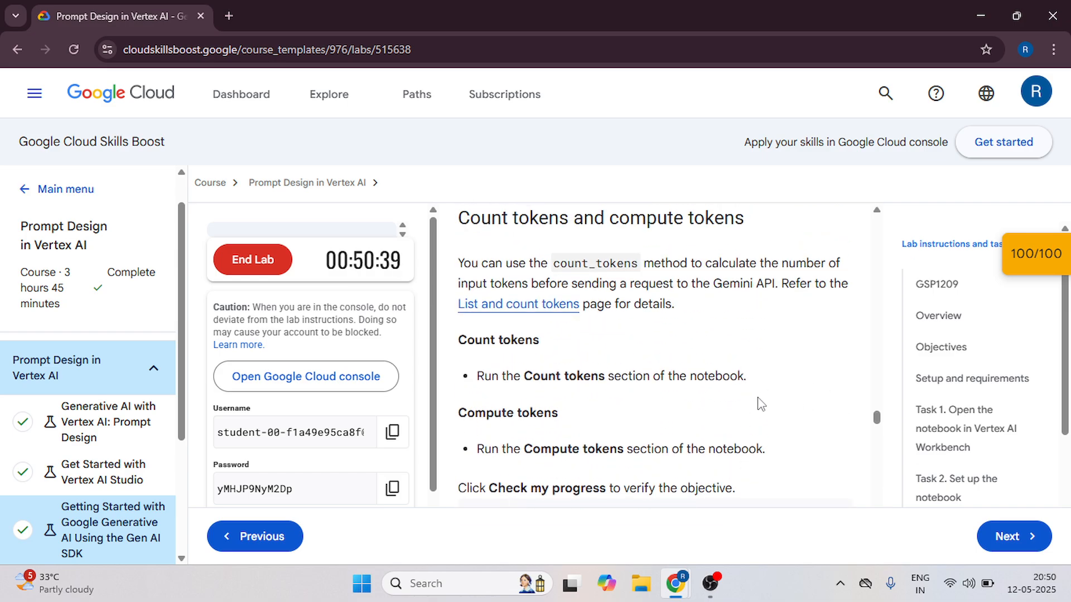